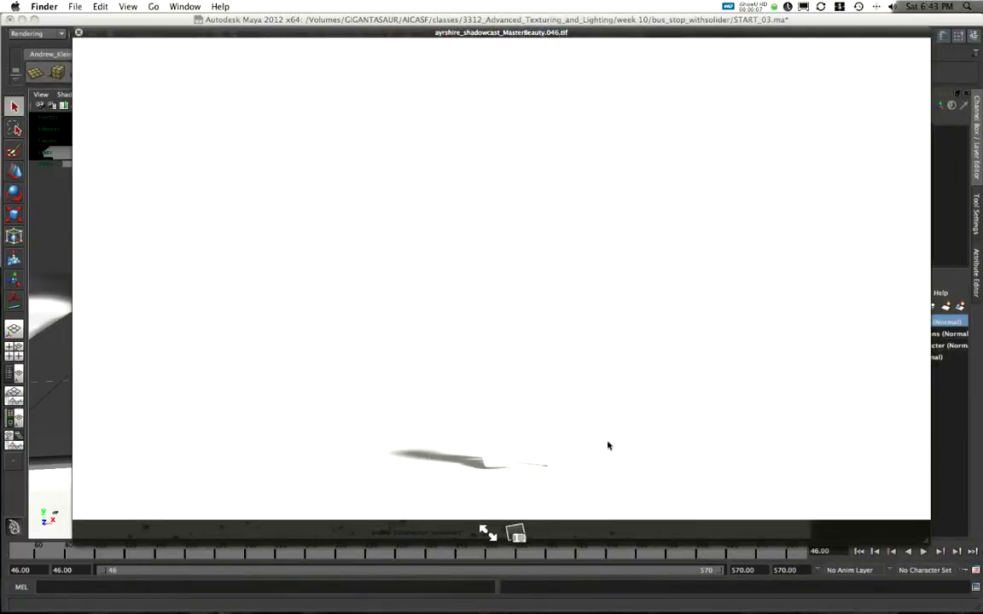
{"action": "mouse_move", "coordinate": [488, 477]}
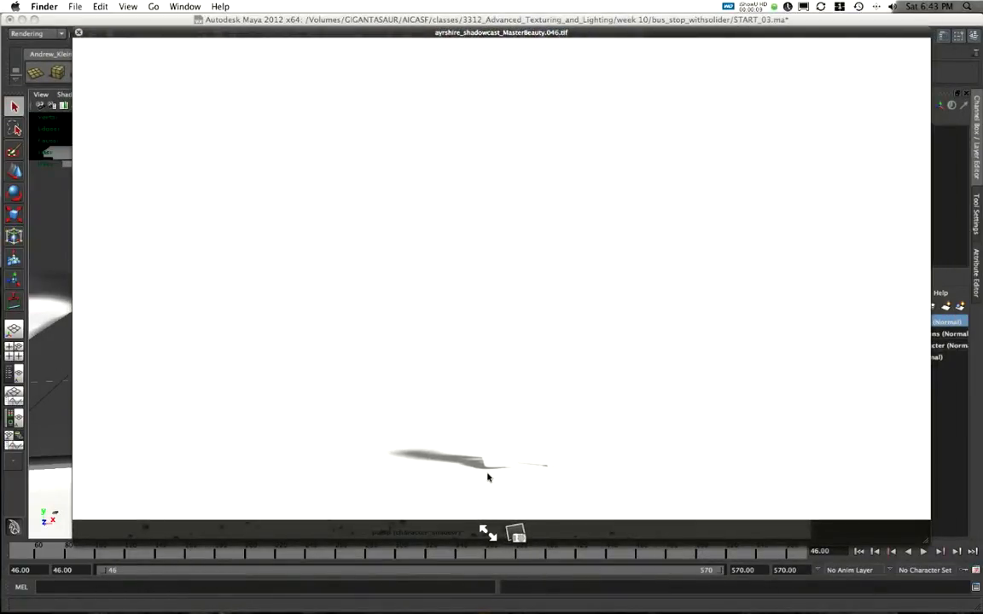
{"action": "mouse_move", "coordinate": [525, 477]}
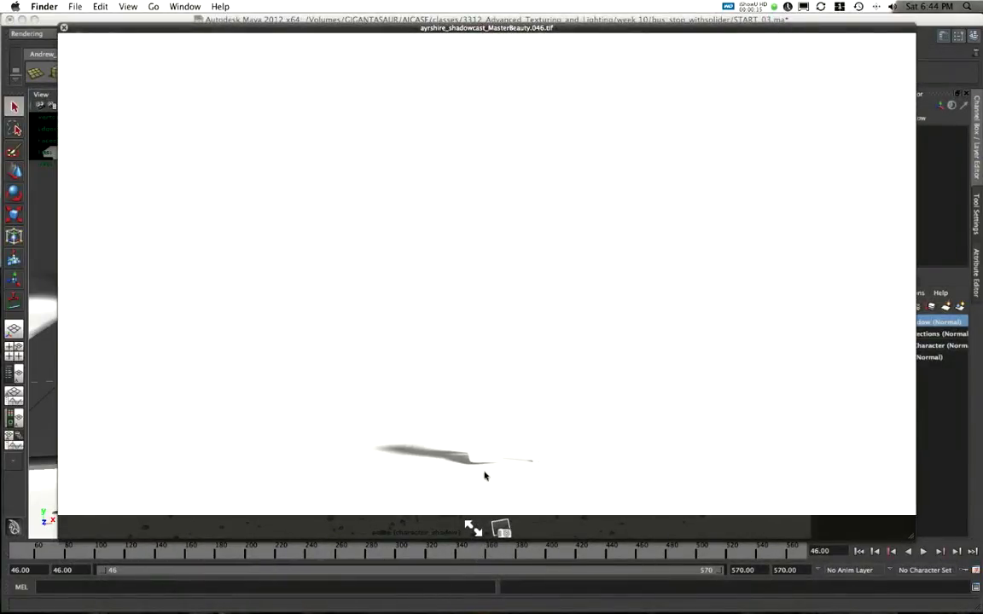
{"action": "mouse_move", "coordinate": [525, 465]}
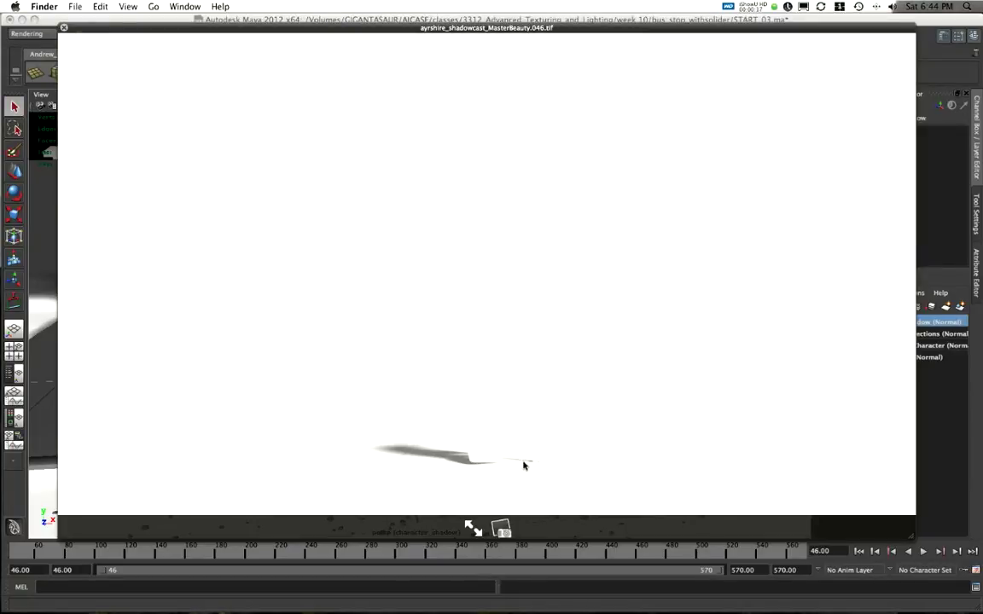
{"action": "mouse_move", "coordinate": [403, 457]}
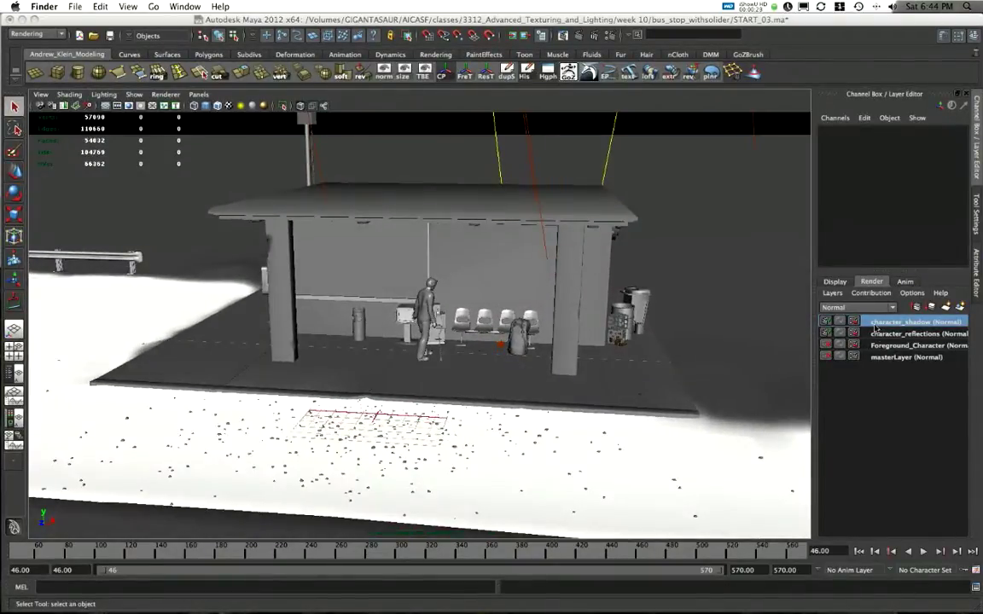
{"action": "left_click_drag", "start_coordinate": [426, 341], "coordinate": [605, 296]}
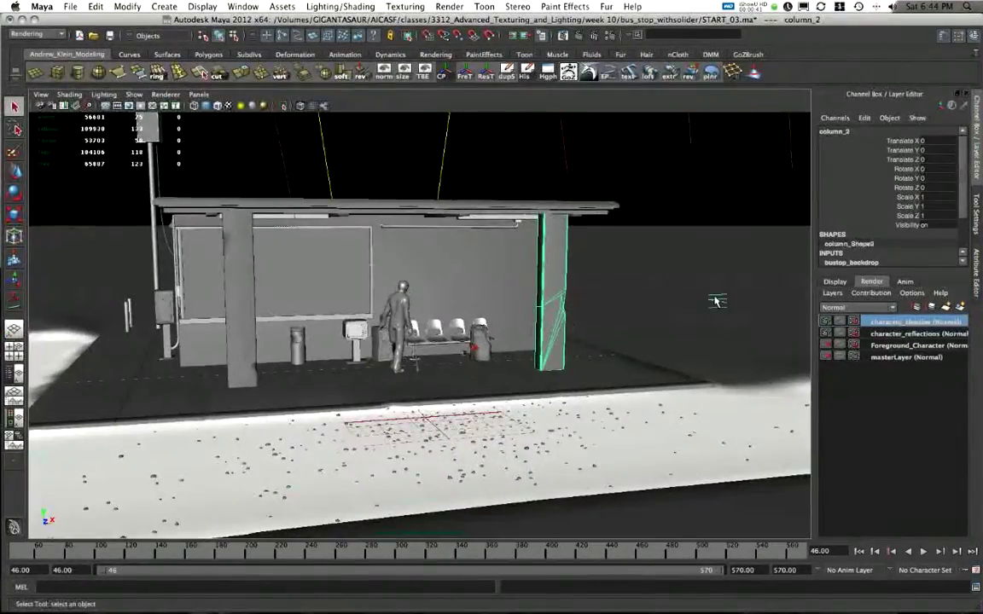
{"action": "left_click", "coordinate": [243, 7]}
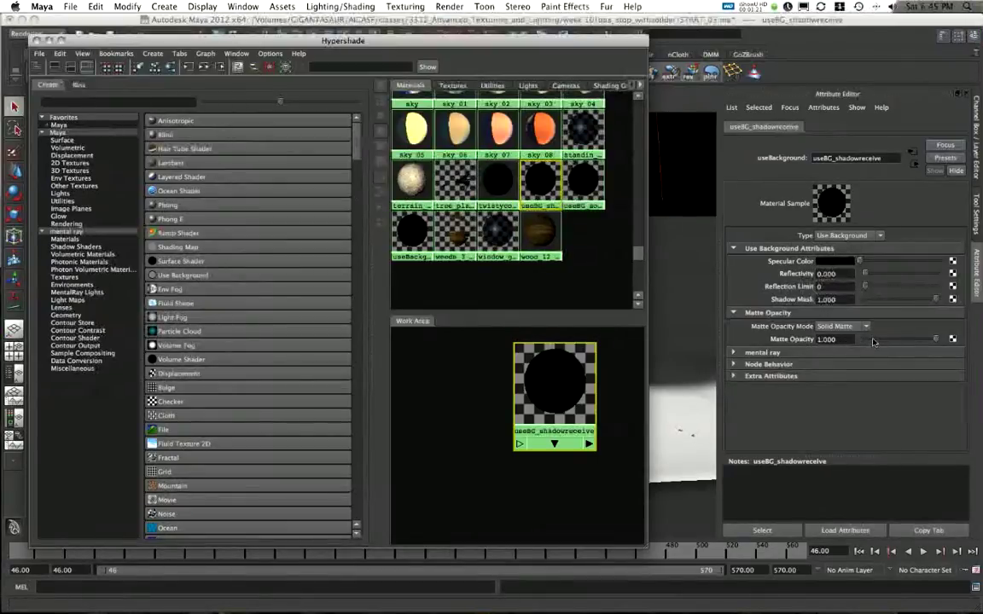
{"action": "mouse_move", "coordinate": [759, 339]}
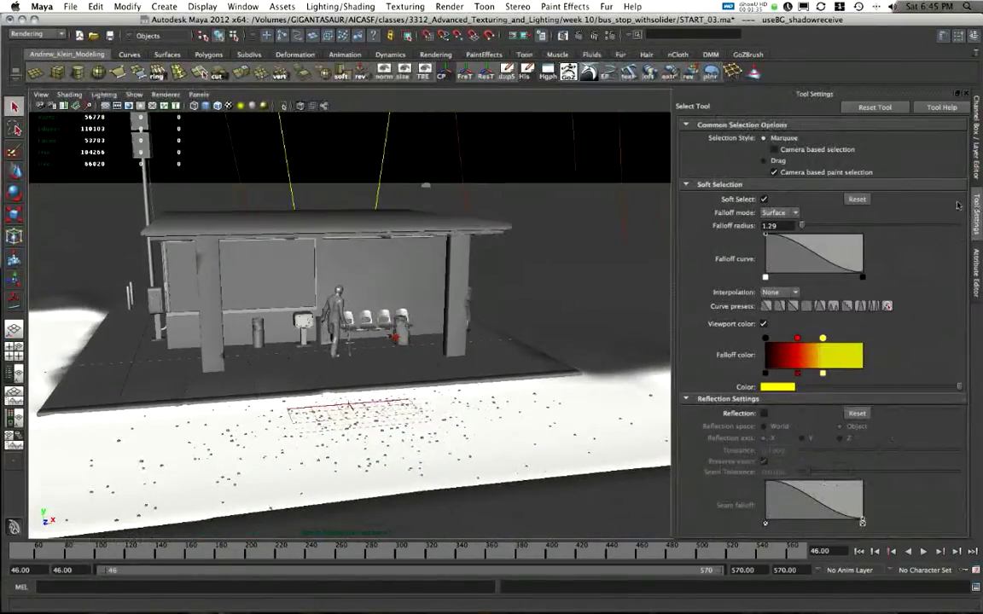
Look through the persp camera instead of the rendering camera
{"action": "left_click", "coordinate": [198, 93]}
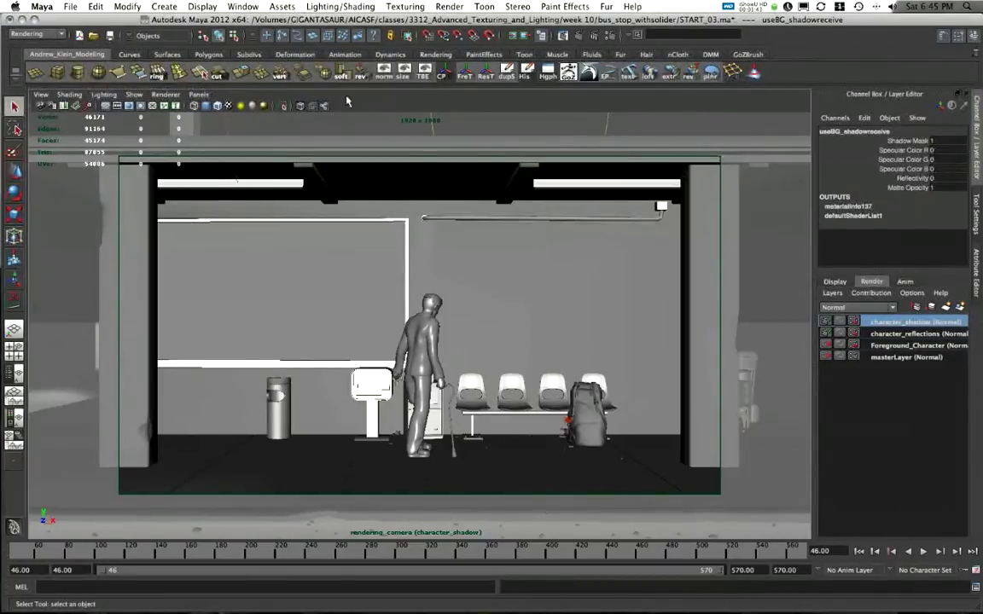
{"action": "left_click", "coordinate": [198, 96]}
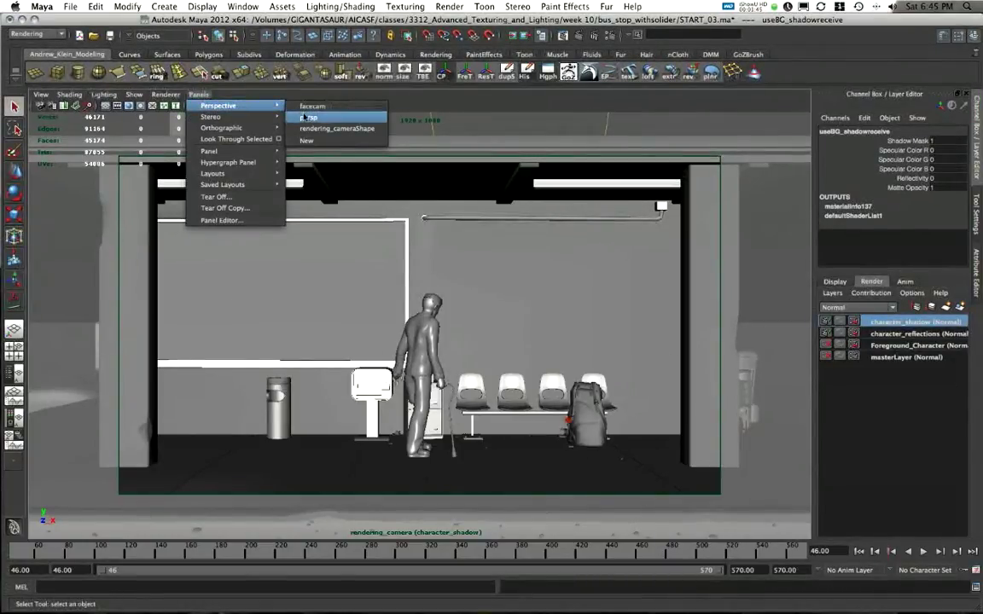
{"action": "left_click", "coordinate": [311, 116]}
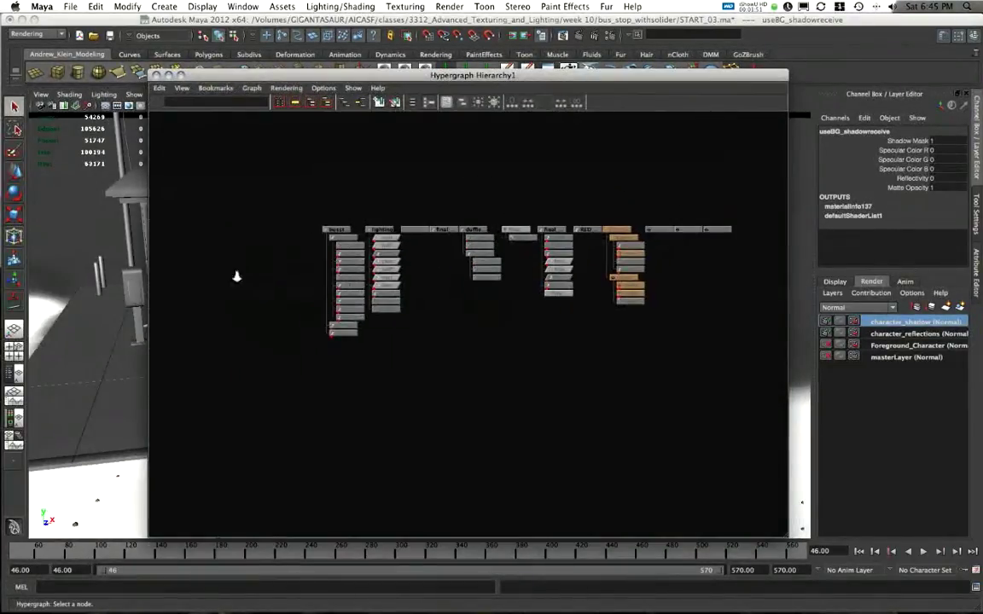
Select busstop_geo and make masterLayer the current render layer
{"action": "left_click", "coordinate": [379, 201]}
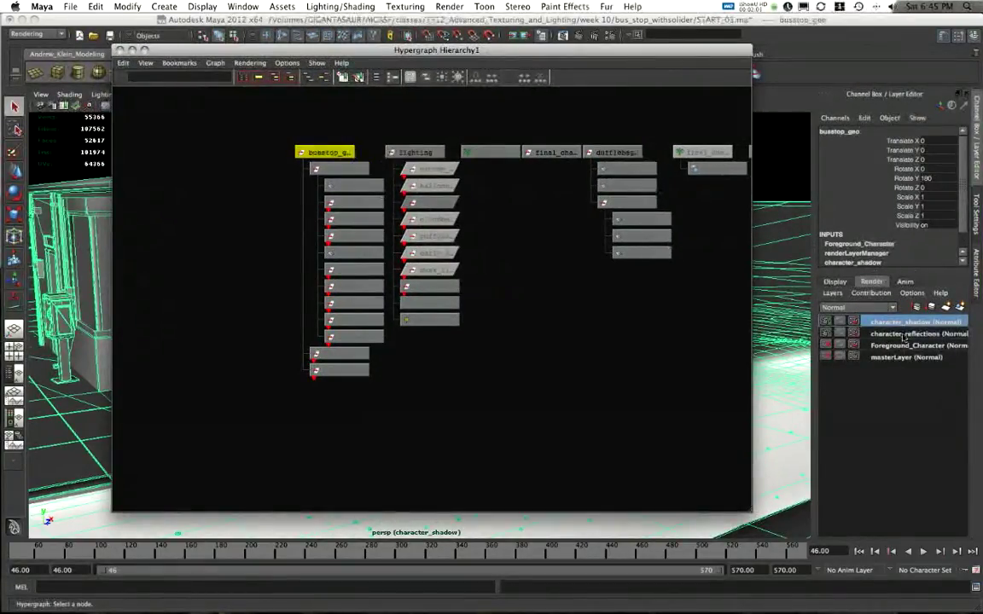
{"action": "right_click", "coordinate": [917, 321]}
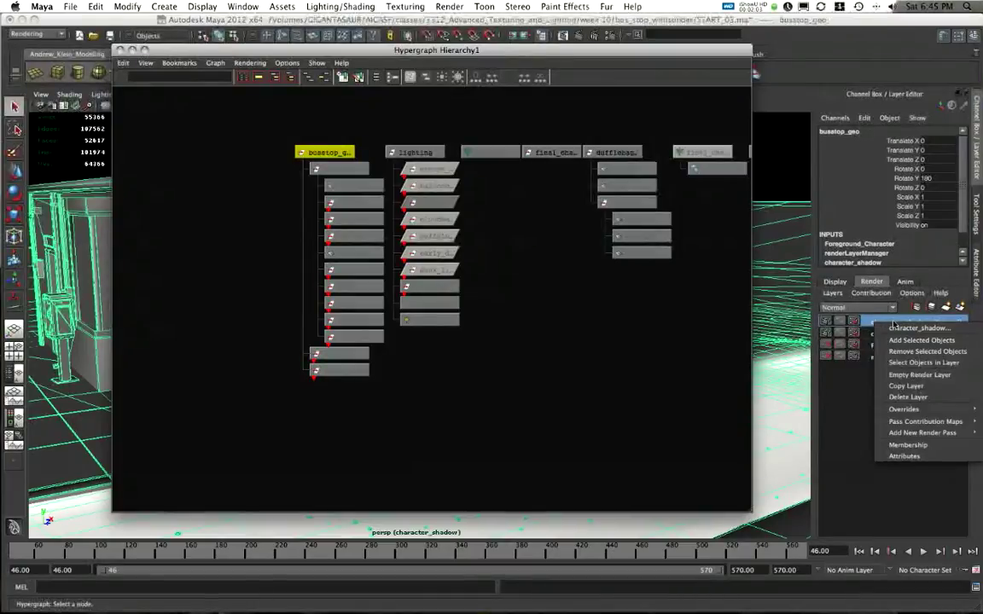
{"action": "left_click", "coordinate": [918, 327]}
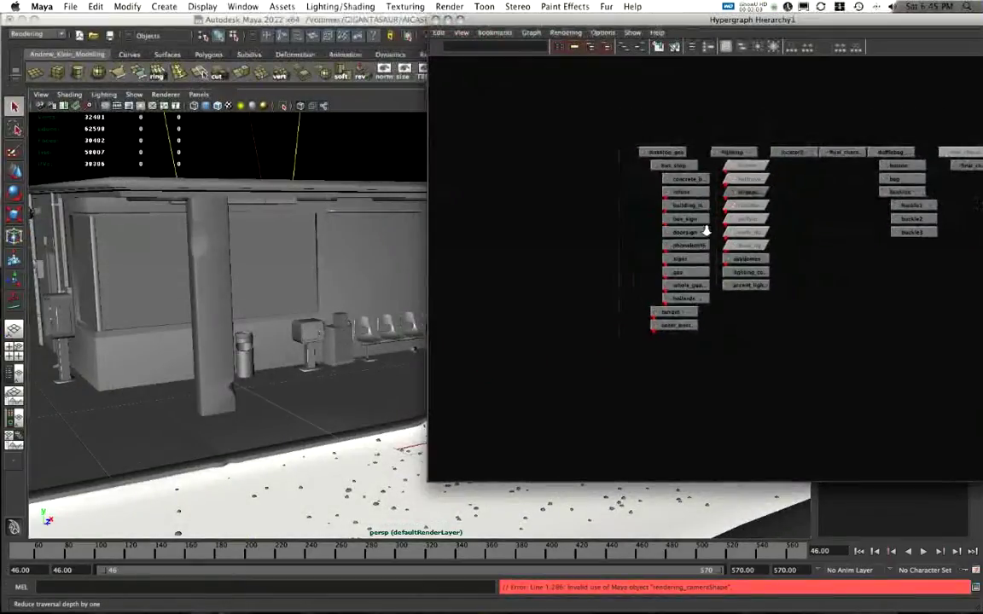
Select concrete_base, then add refuse and building_itself to the selection
{"action": "left_click", "coordinate": [672, 165]}
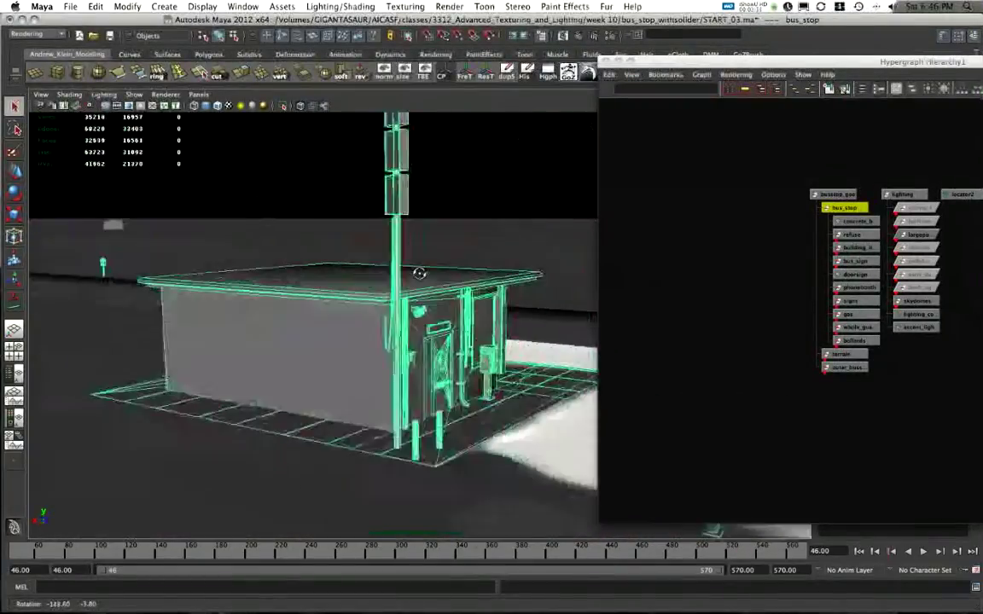
{"action": "left_click_drag", "start_coordinate": [418, 273], "coordinate": [324, 290]}
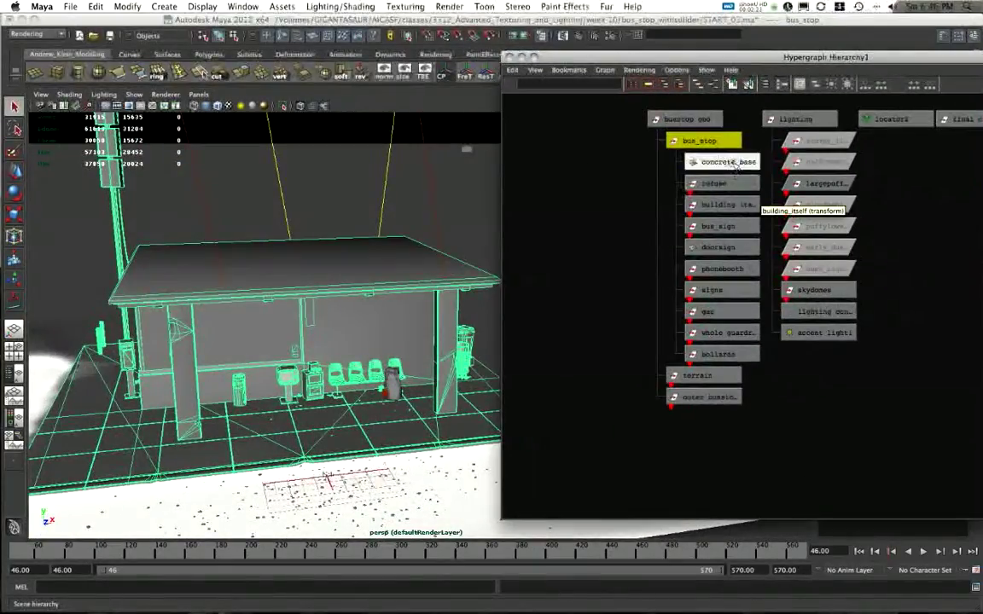
{"action": "left_click", "coordinate": [713, 184]}
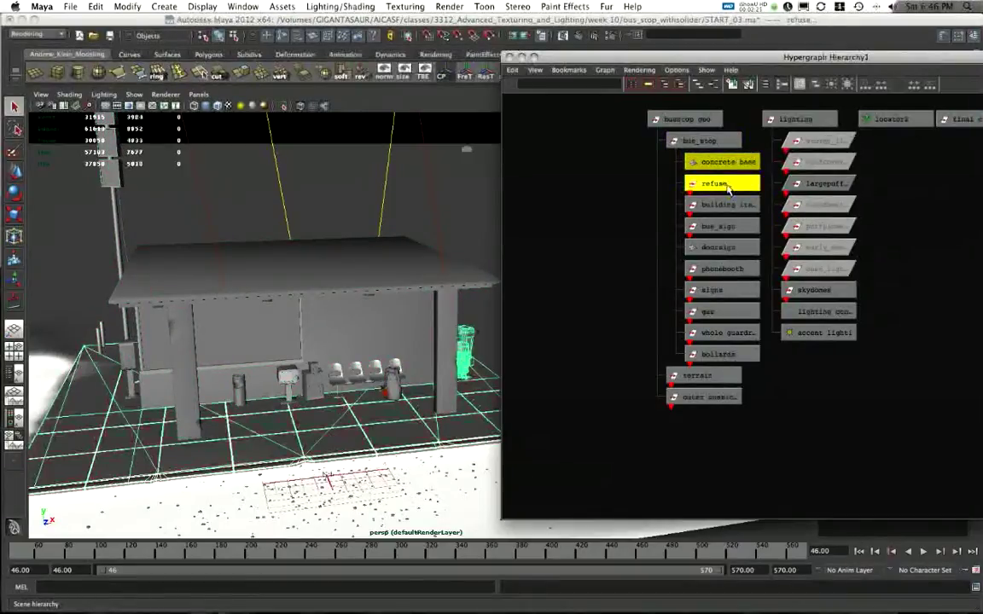
{"action": "mouse_move", "coordinate": [719, 204]}
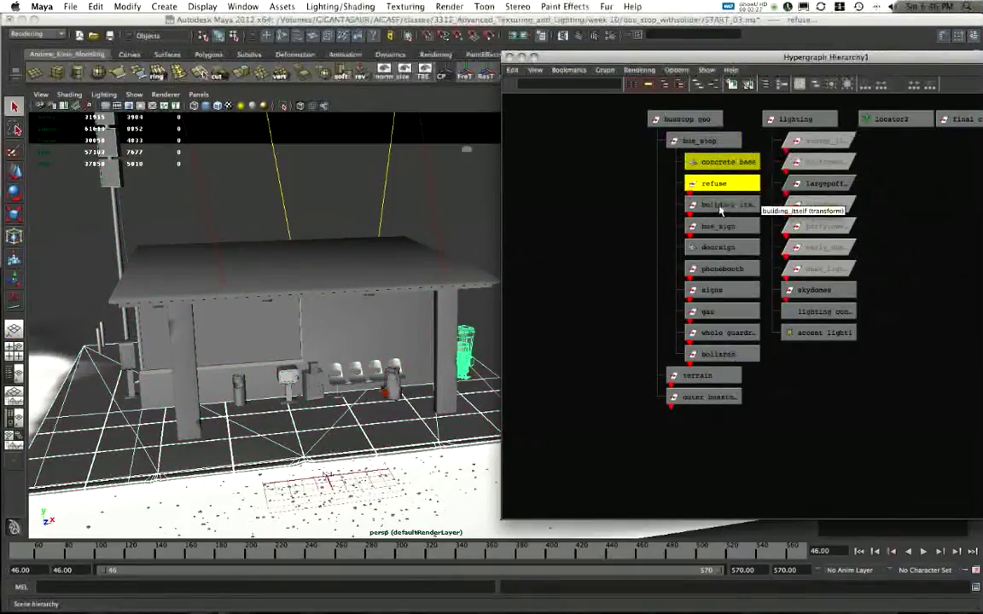
{"action": "left_click", "coordinate": [725, 204]}
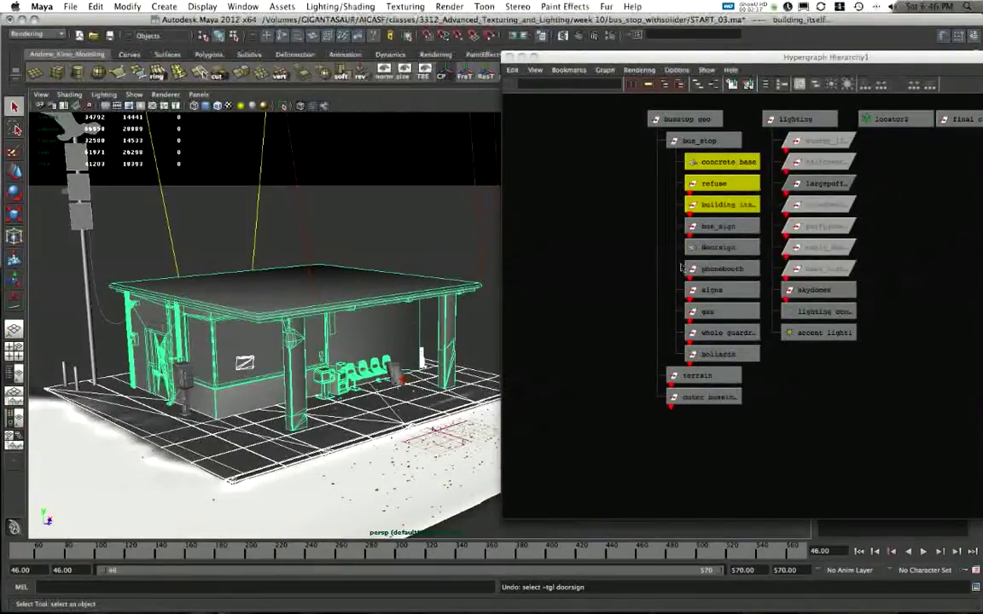
{"action": "left_click", "coordinate": [713, 290]}
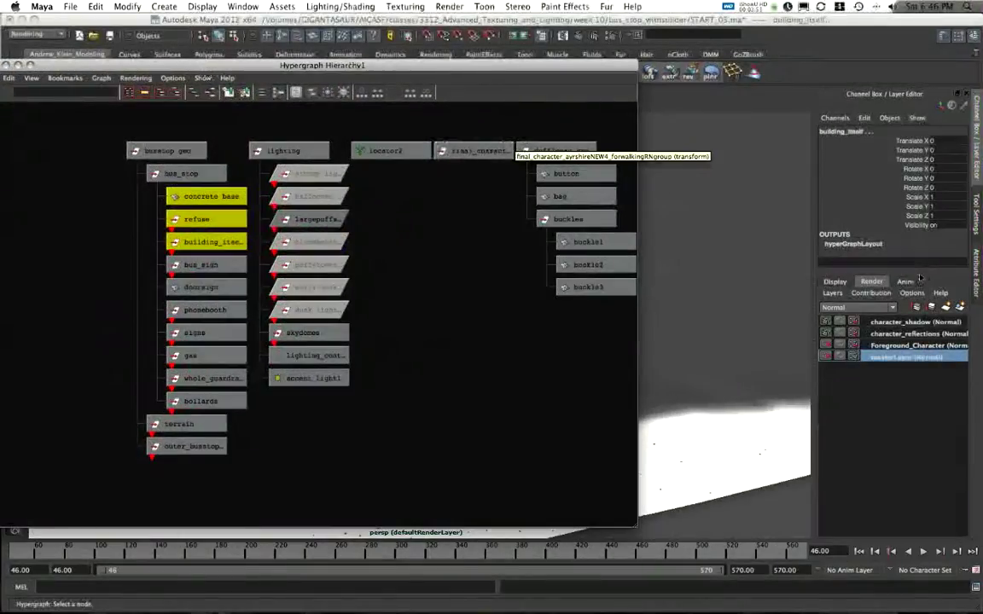
Add the selected concrete base, refuse and building pieces to character_shadow via Add Selected Objects
{"action": "right_click", "coordinate": [913, 357]}
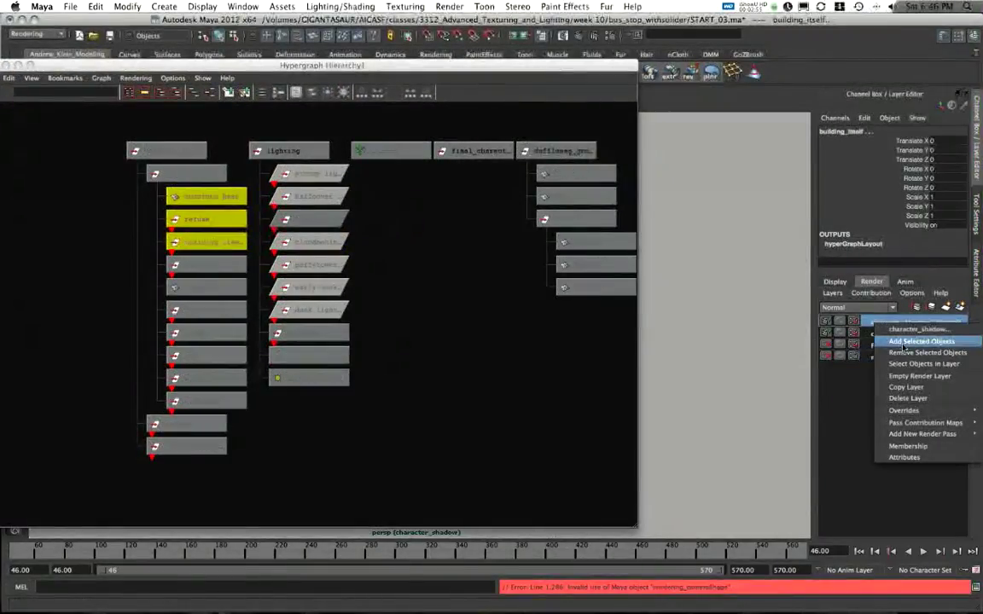
{"action": "left_click", "coordinate": [921, 342]}
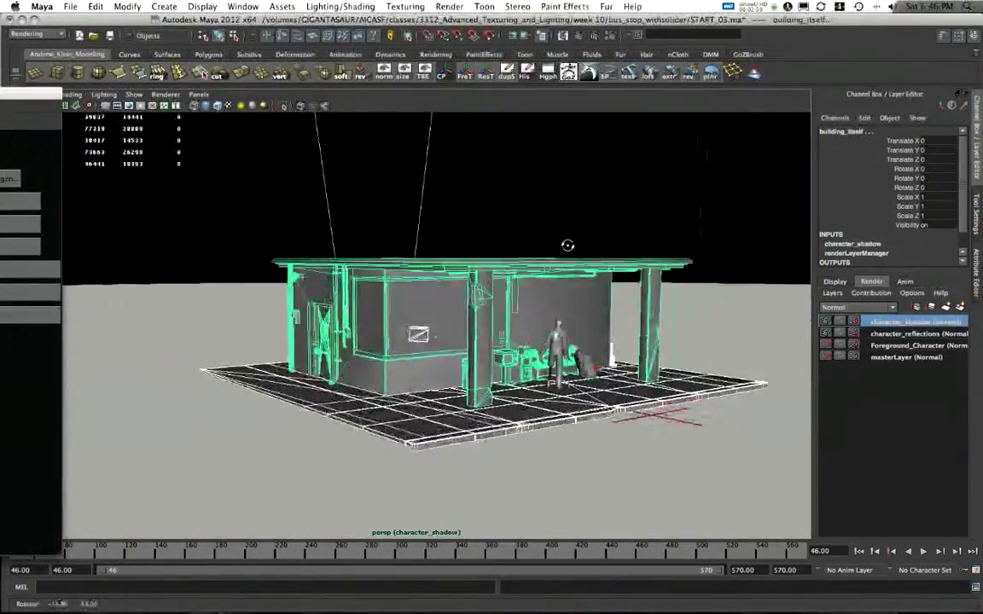
{"action": "left_click_drag", "start_coordinate": [566, 246], "coordinate": [469, 239]}
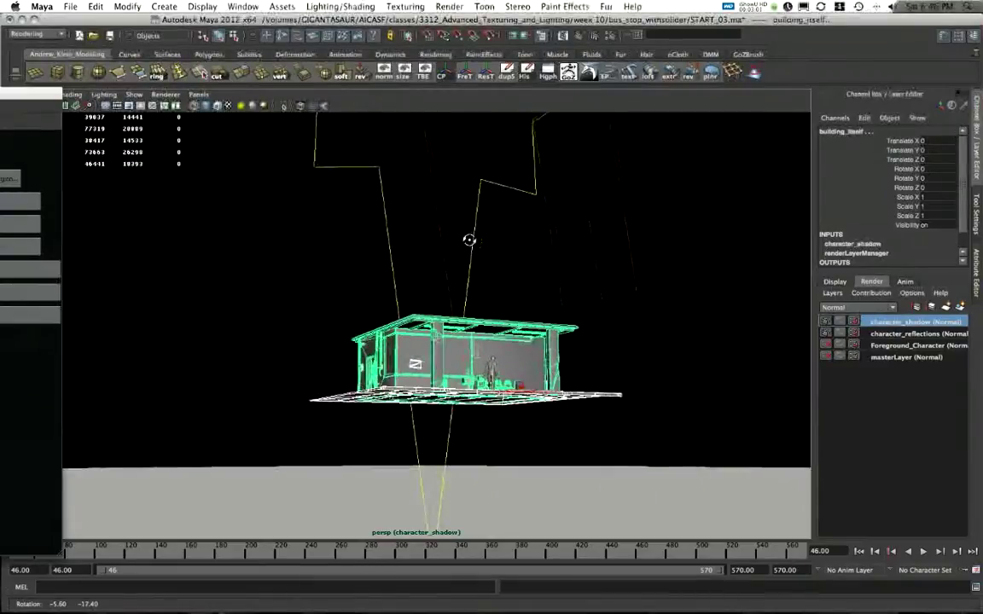
{"action": "left_click_drag", "start_coordinate": [469, 239], "coordinate": [280, 239]}
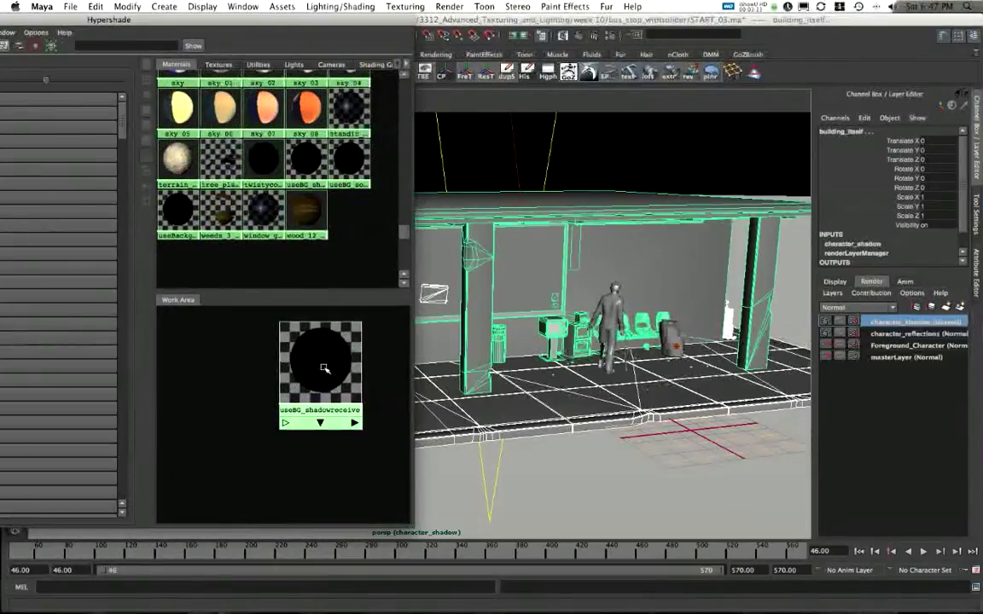
Bring up options for the useBG_shadowreceive shader on the character_shadow layer
{"action": "right_click", "coordinate": [321, 367]}
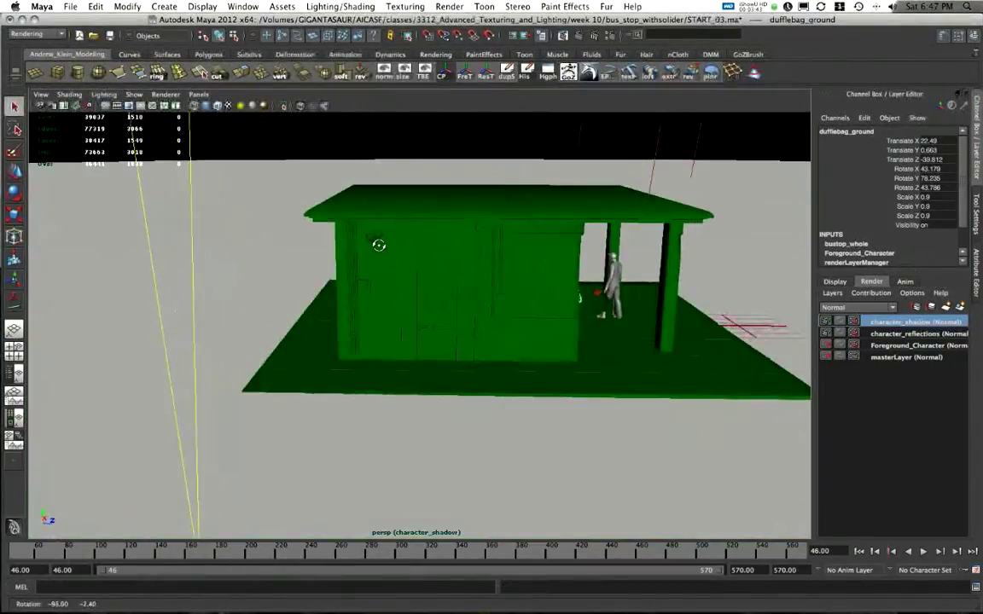
{"action": "left_click_drag", "start_coordinate": [379, 245], "coordinate": [253, 232]}
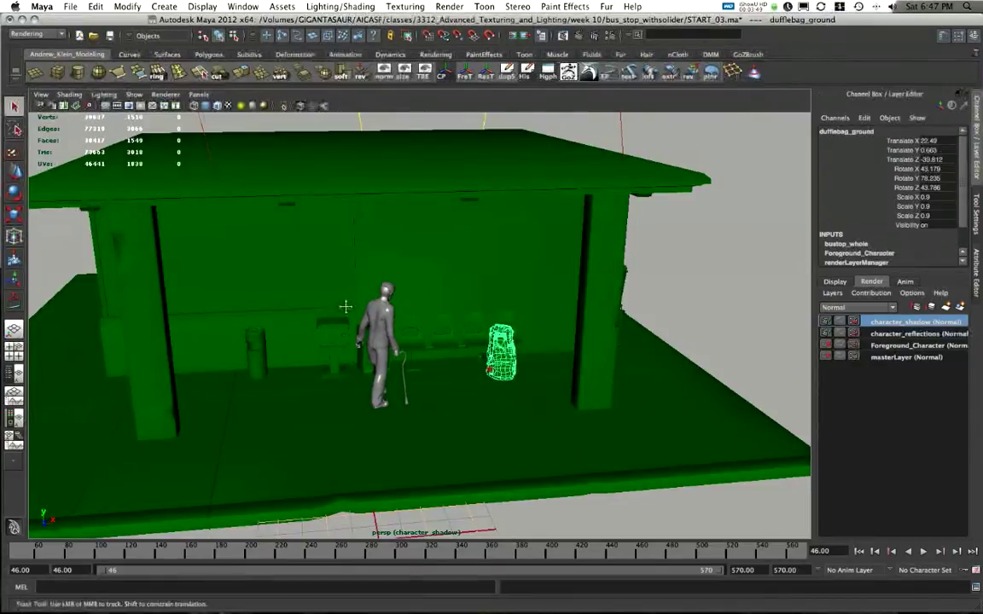
{"action": "left_click_drag", "start_coordinate": [345, 305], "coordinate": [498, 328]}
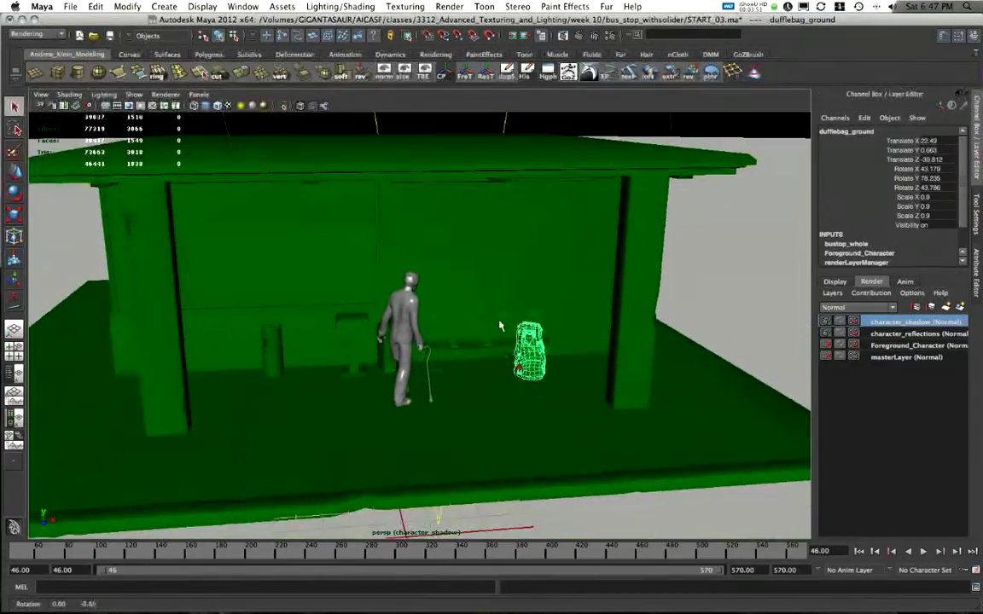
{"action": "left_click_drag", "start_coordinate": [502, 325], "coordinate": [403, 268]}
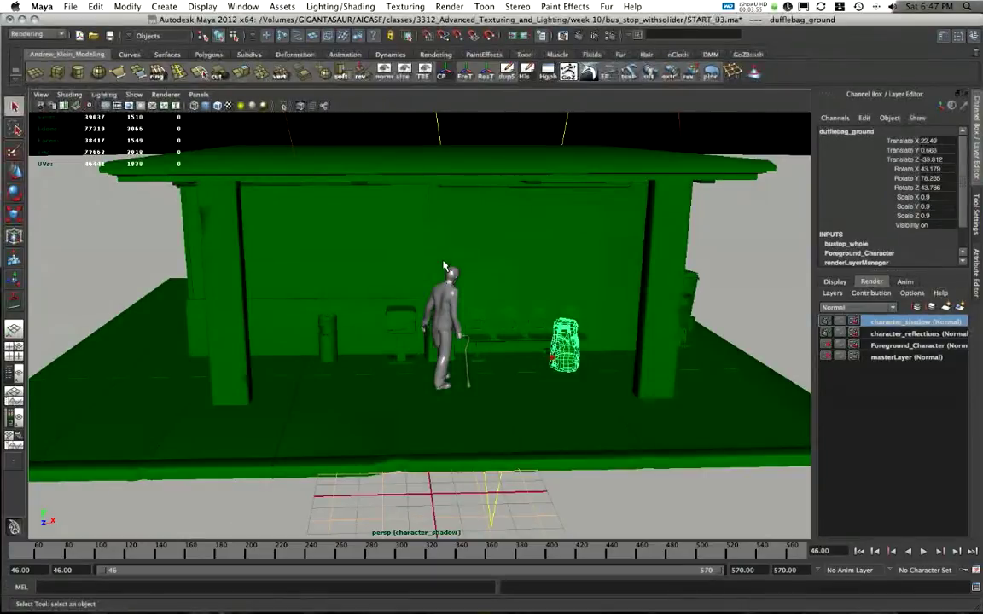
{"action": "mouse_move", "coordinate": [451, 260]}
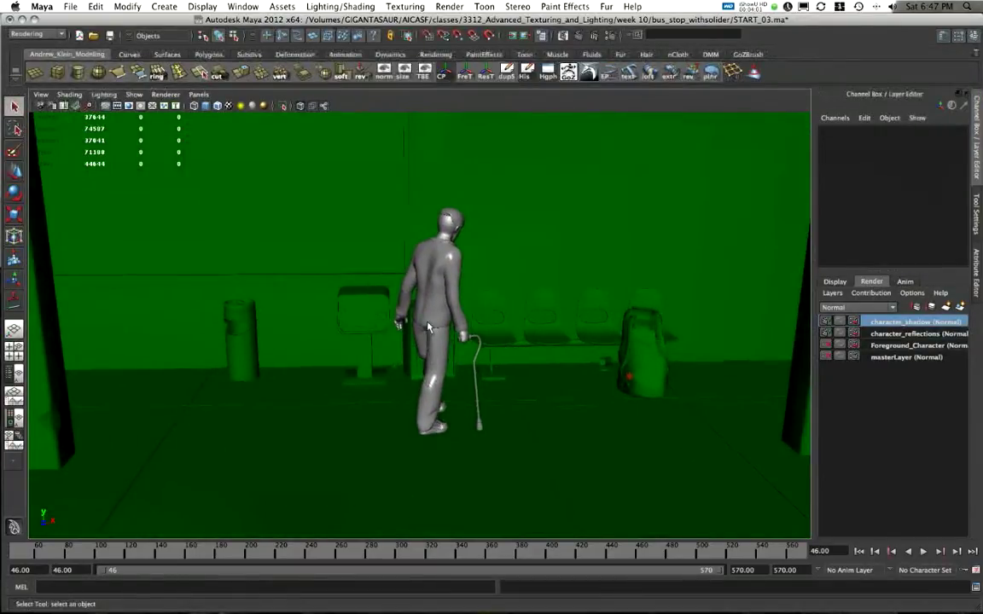
{"action": "left_click_drag", "start_coordinate": [427, 327], "coordinate": [700, 401]}
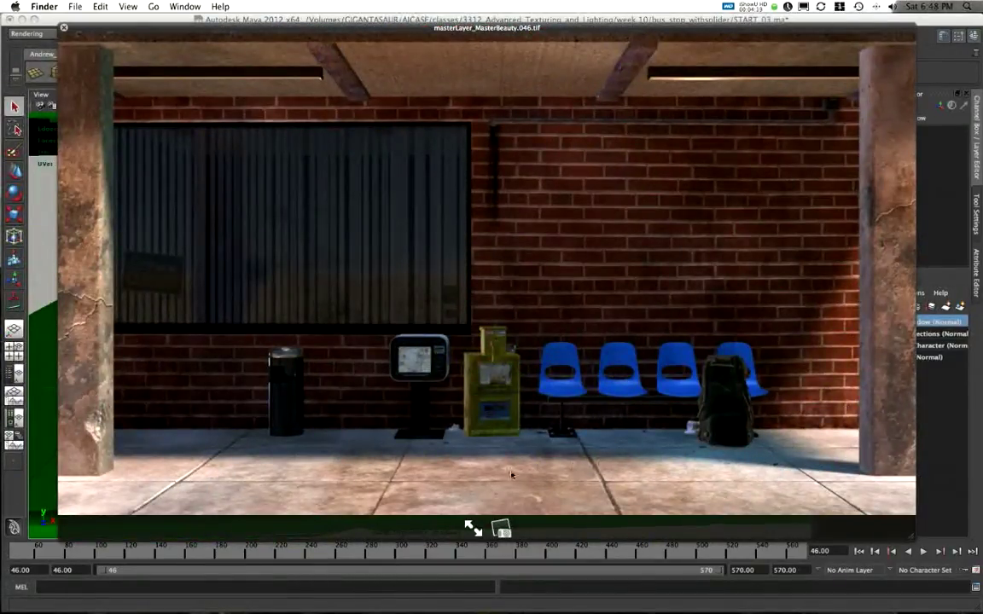
{"action": "mouse_move", "coordinate": [570, 259]}
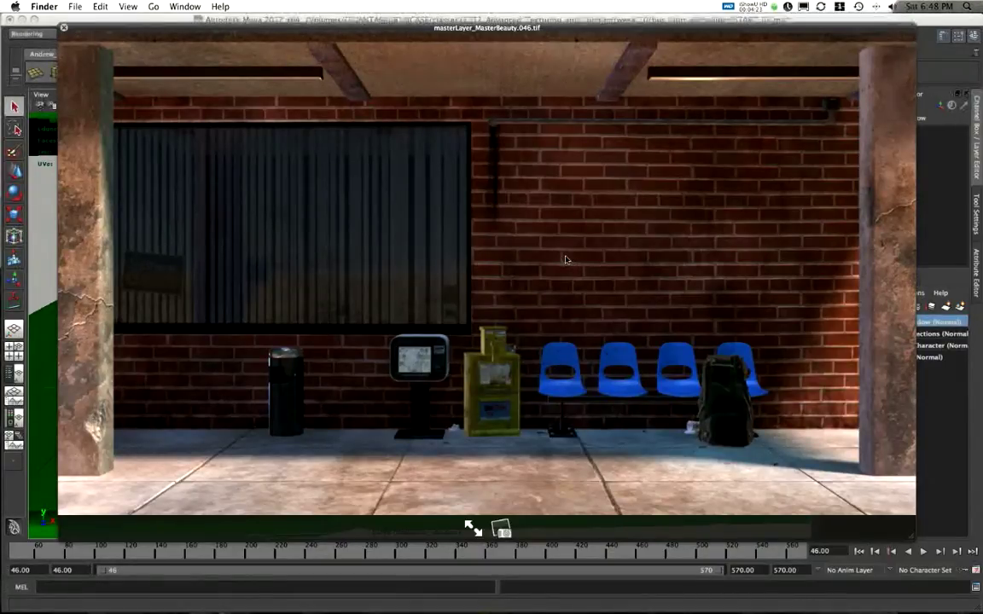
{"action": "mouse_move", "coordinate": [578, 276]}
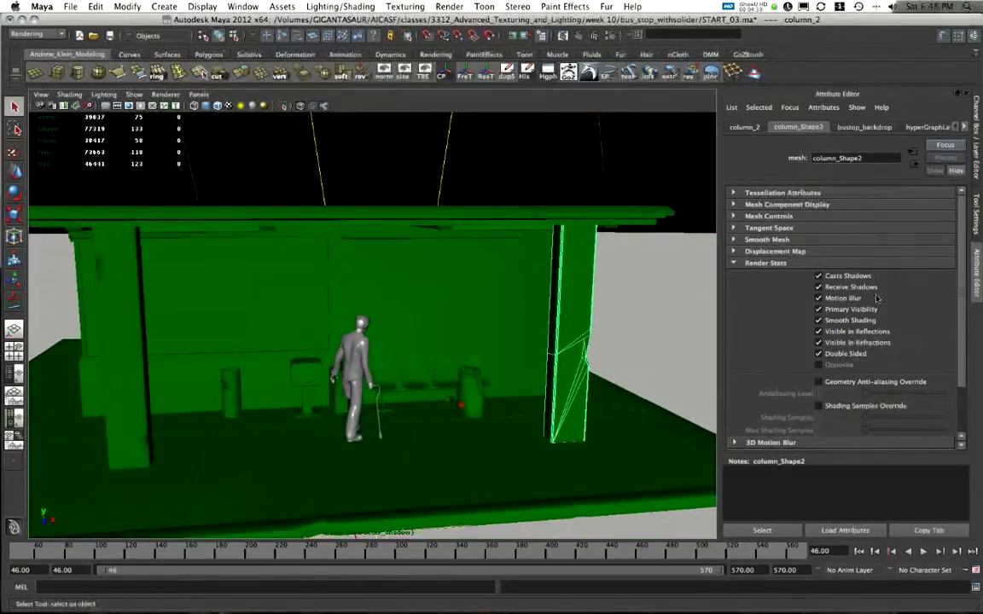
Create a character_shadow layer override on the column's Casts Shadows and toggle it off
{"action": "right_click", "coordinate": [847, 276]}
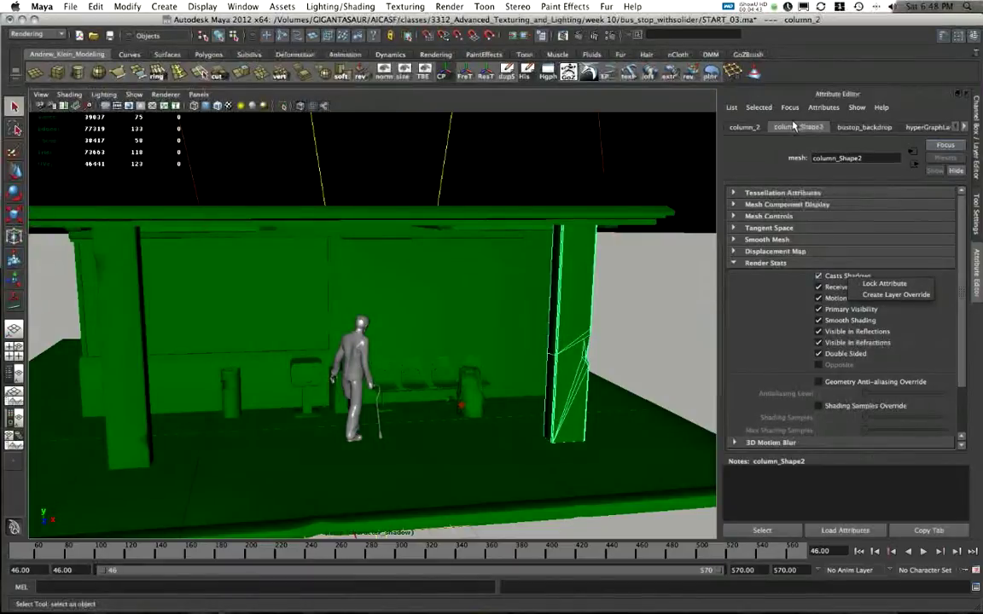
{"action": "mouse_move", "coordinate": [896, 294]}
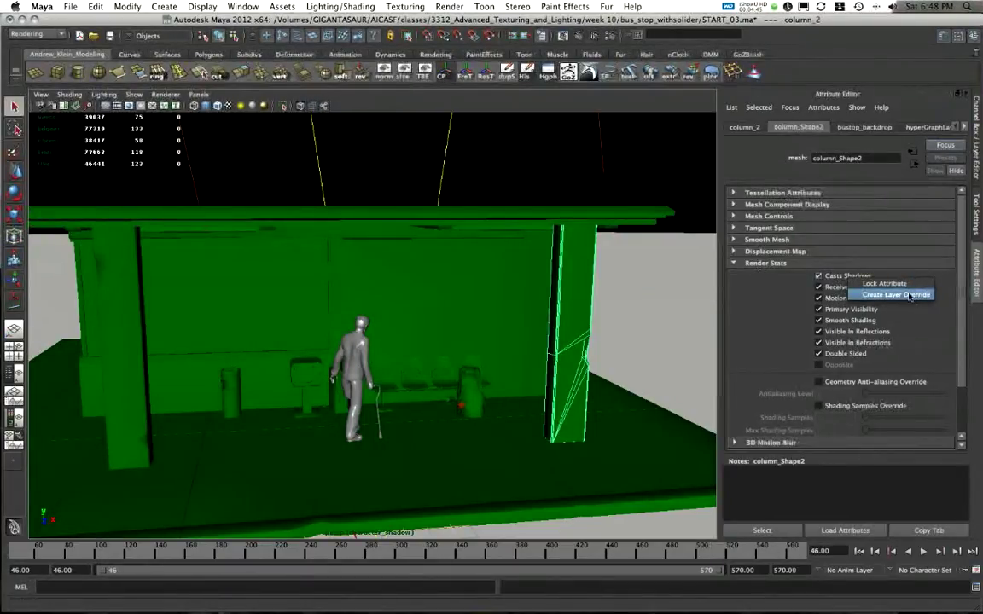
{"action": "left_click", "coordinate": [896, 294]}
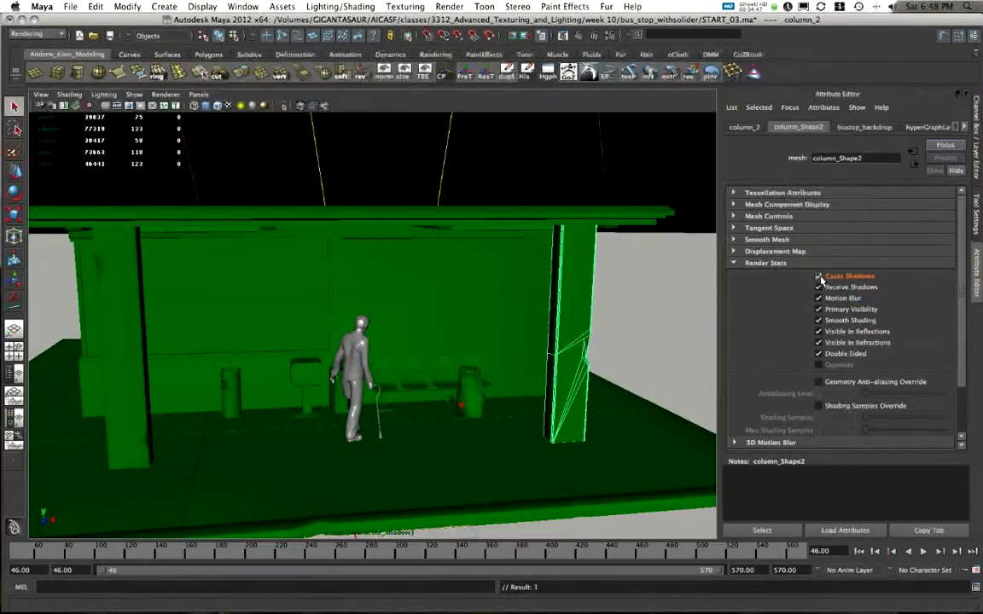
{"action": "left_click", "coordinate": [819, 277]}
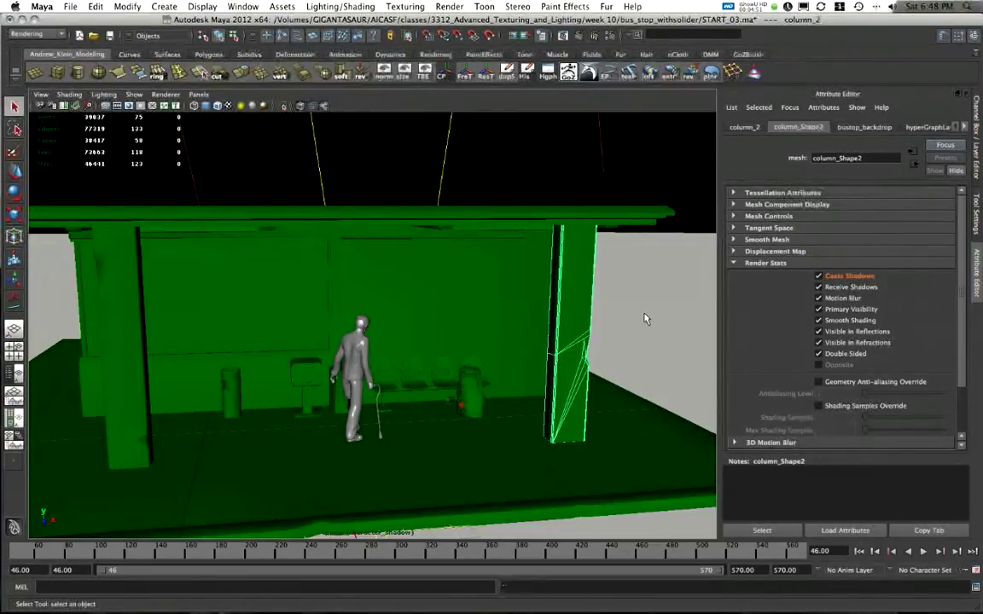
{"action": "right_click", "coordinate": [849, 276]}
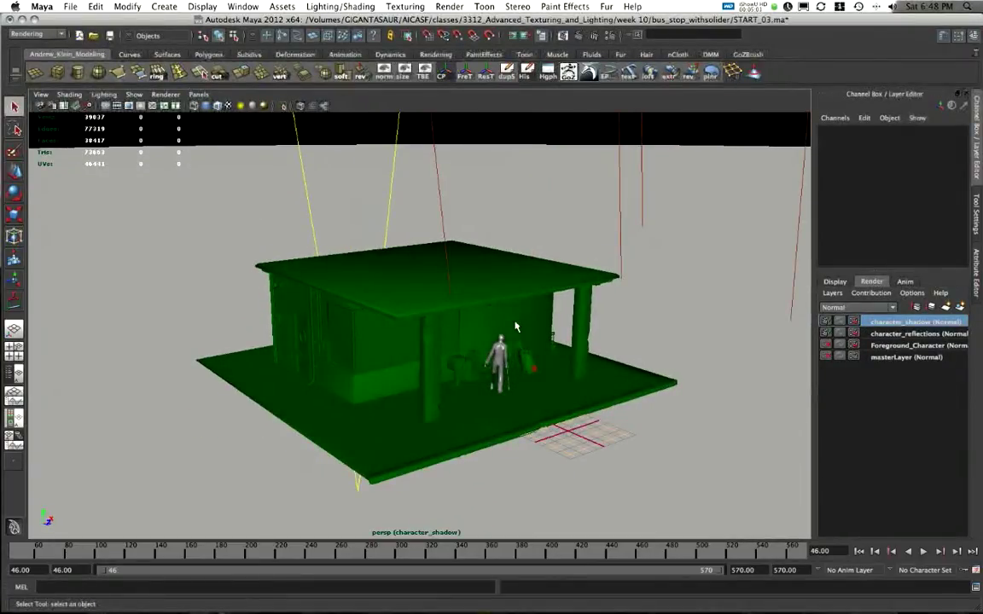
Show the Display layers list (sky_dome, bustop_backdrop) and pull back to see the whole shelter
{"action": "left_click_drag", "start_coordinate": [512, 341], "coordinate": [580, 367]}
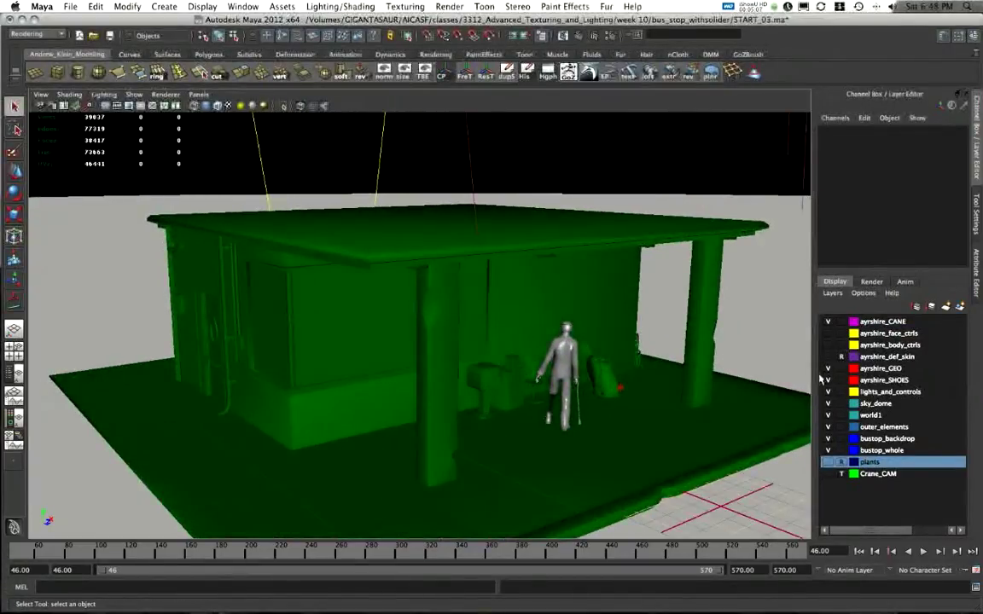
{"action": "left_click", "coordinate": [826, 369]}
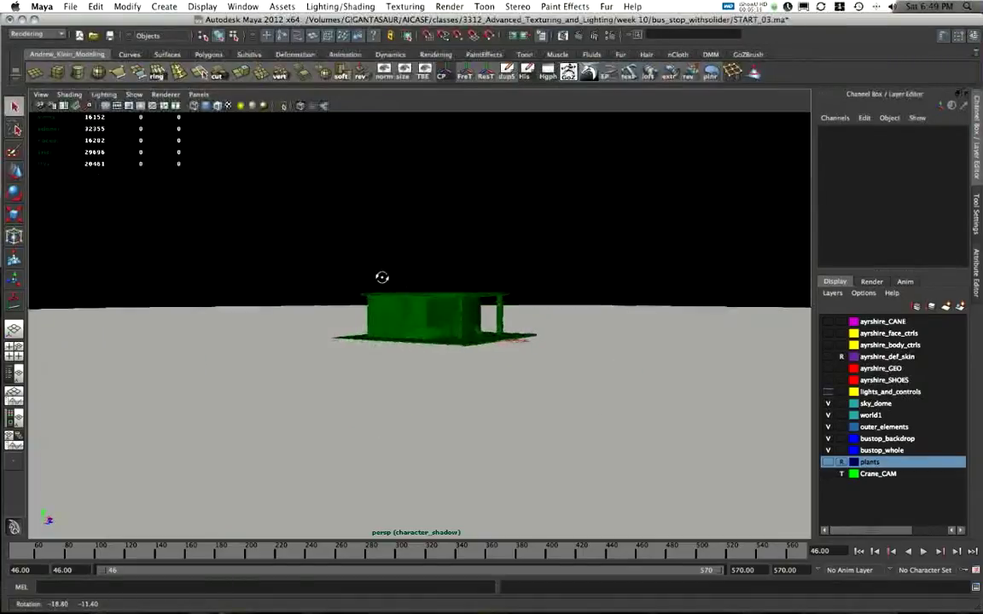
{"action": "left_click_drag", "start_coordinate": [382, 276], "coordinate": [587, 262]}
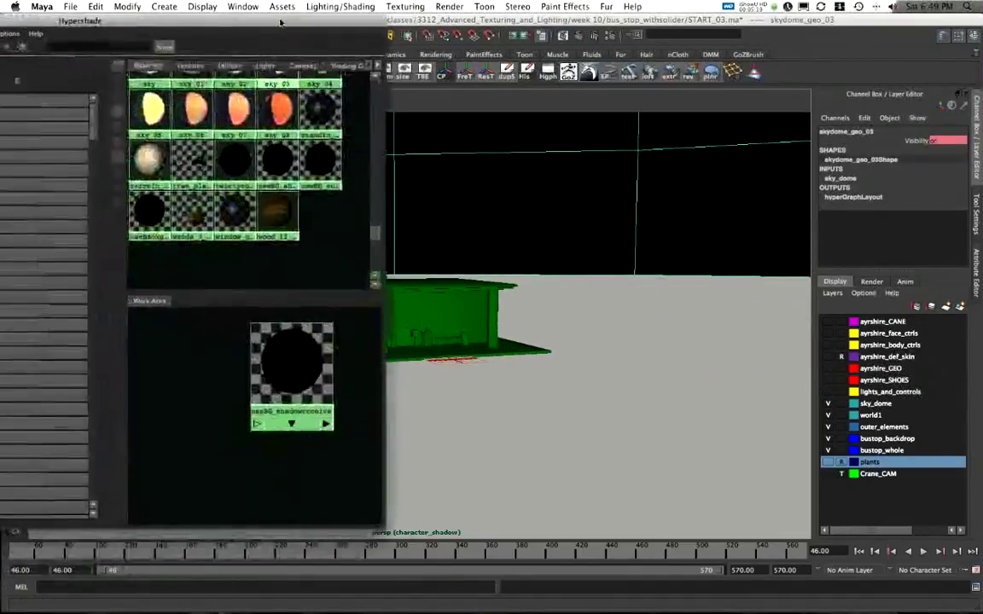
Make the sky dome visible behind the bus stop on the character_shadow layer
{"action": "left_click_drag", "start_coordinate": [326, 358], "coordinate": [614, 196]}
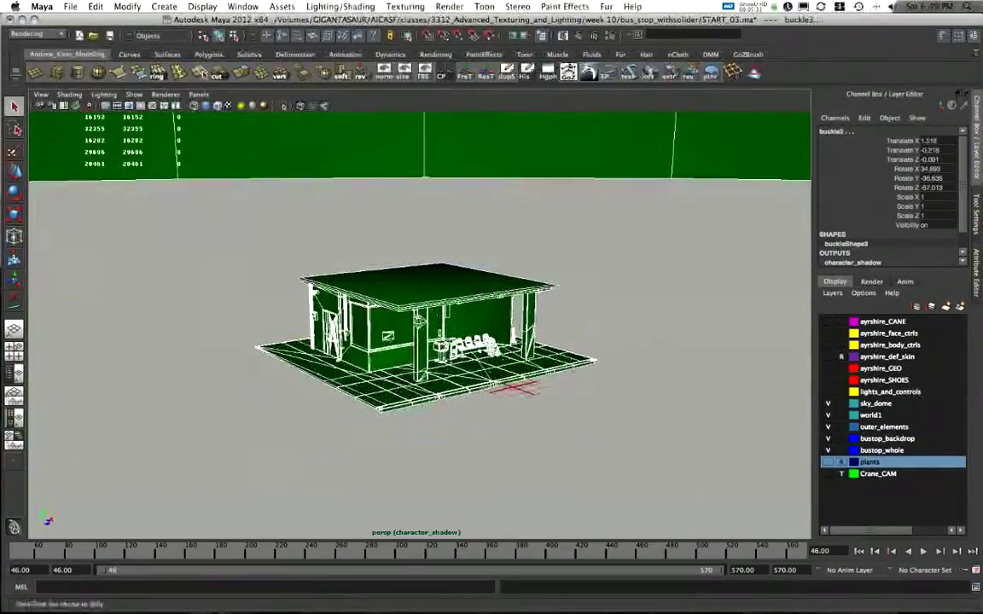
{"action": "left_click_drag", "start_coordinate": [426, 324], "coordinate": [400, 341]}
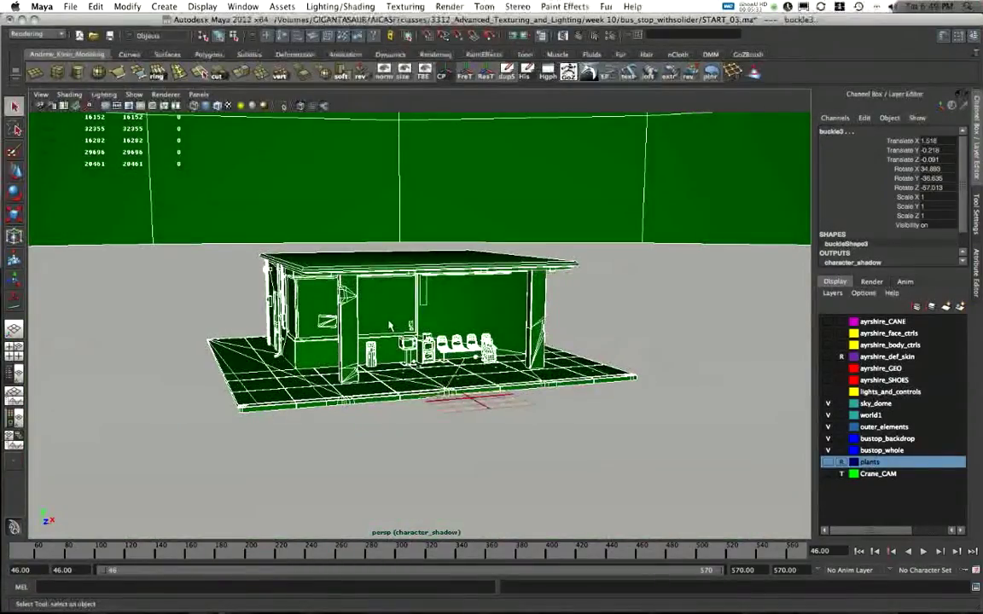
Bring up the Attribute Spread Sheet showing the Render attribute columns
{"action": "left_click", "coordinate": [242, 7]}
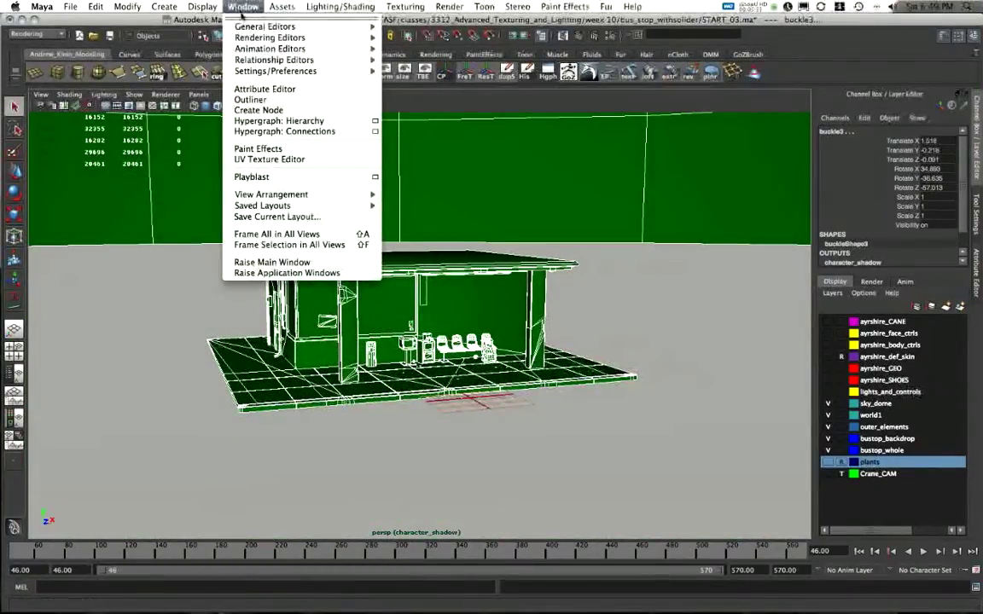
{"action": "mouse_move", "coordinate": [264, 26]}
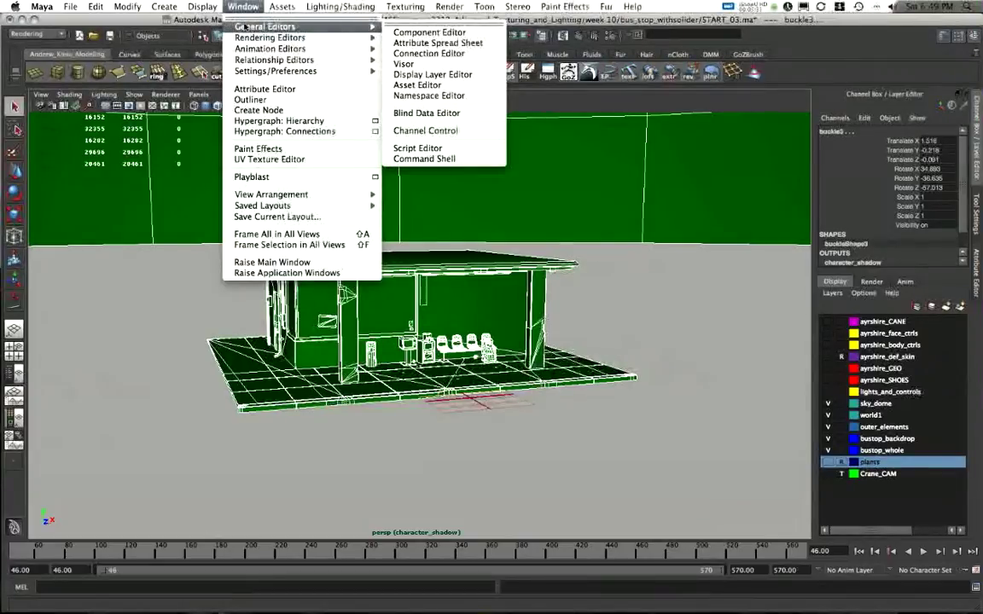
{"action": "mouse_move", "coordinate": [436, 43]}
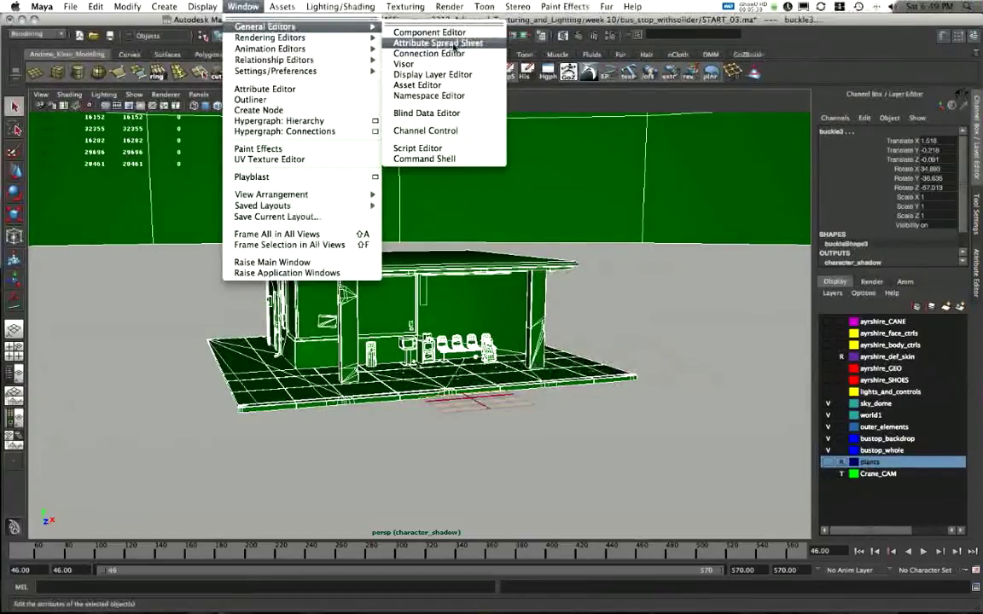
{"action": "left_click", "coordinate": [437, 43]}
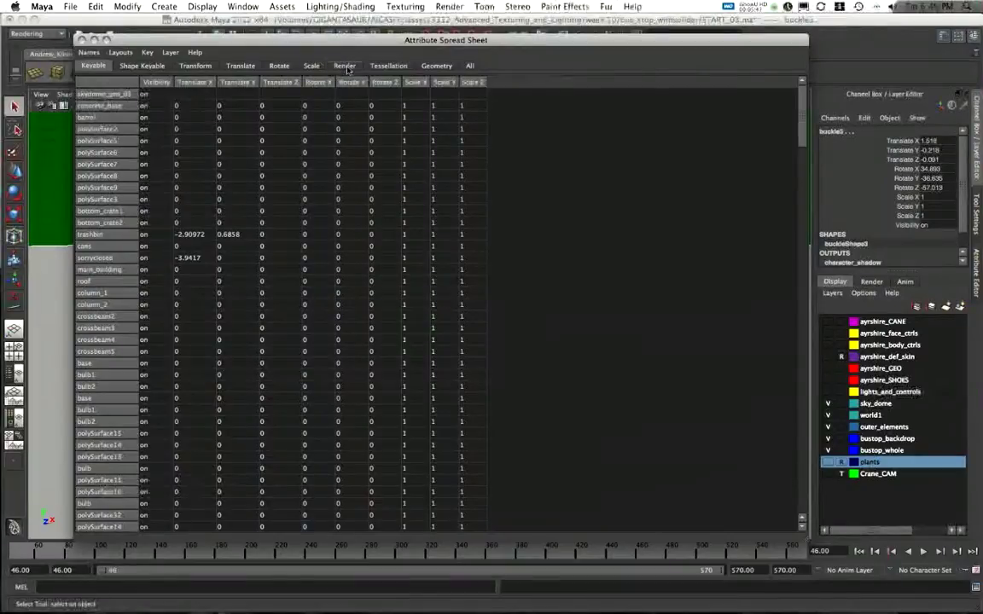
{"action": "left_click", "coordinate": [345, 65]}
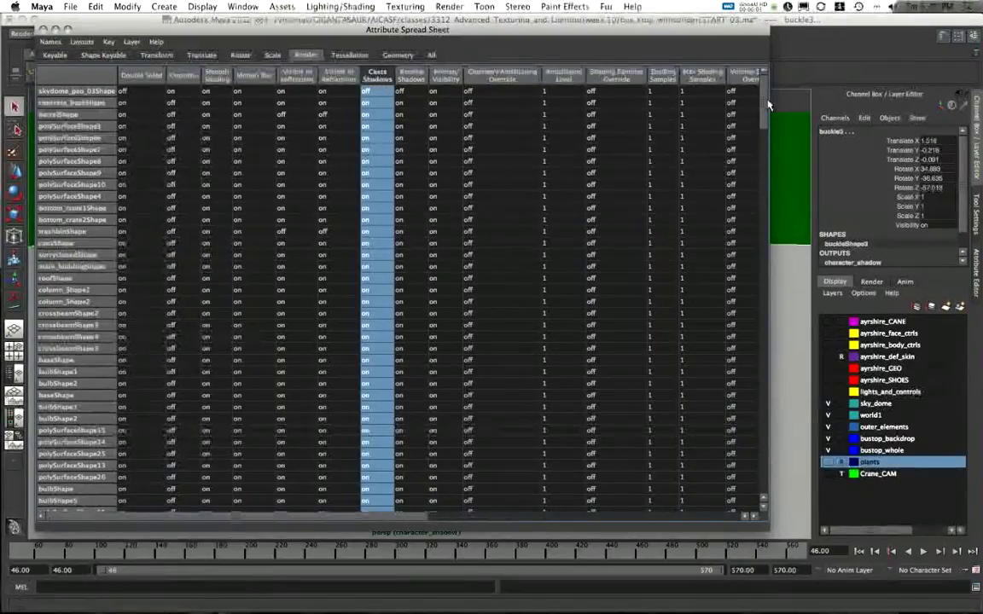
Select the Cast Shadows column and apply Create Override for Selected across the listed shapes
{"action": "scroll", "scroll_direction": "down", "scroll_amount": 3}
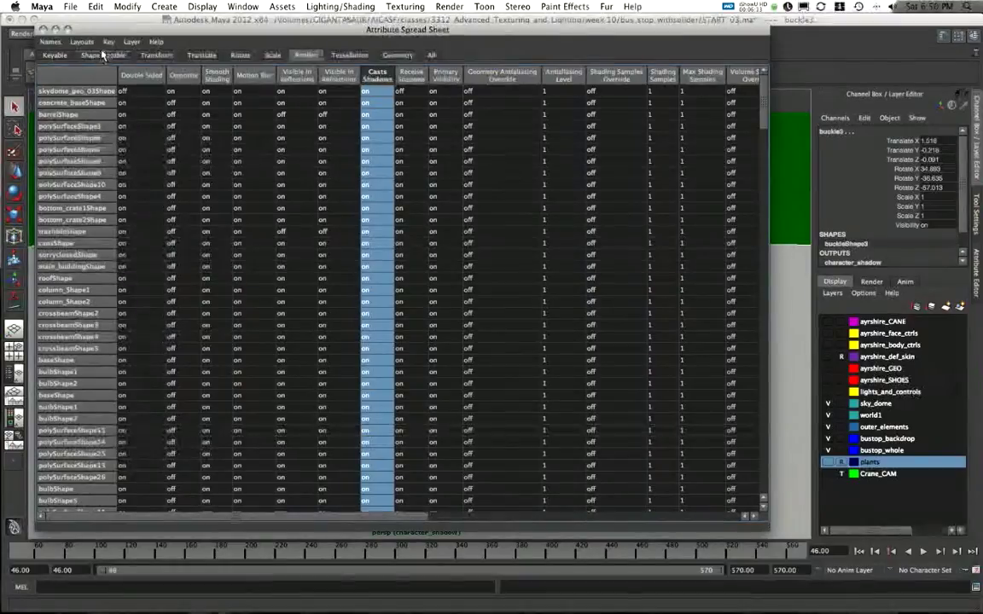
{"action": "left_click", "coordinate": [109, 41]}
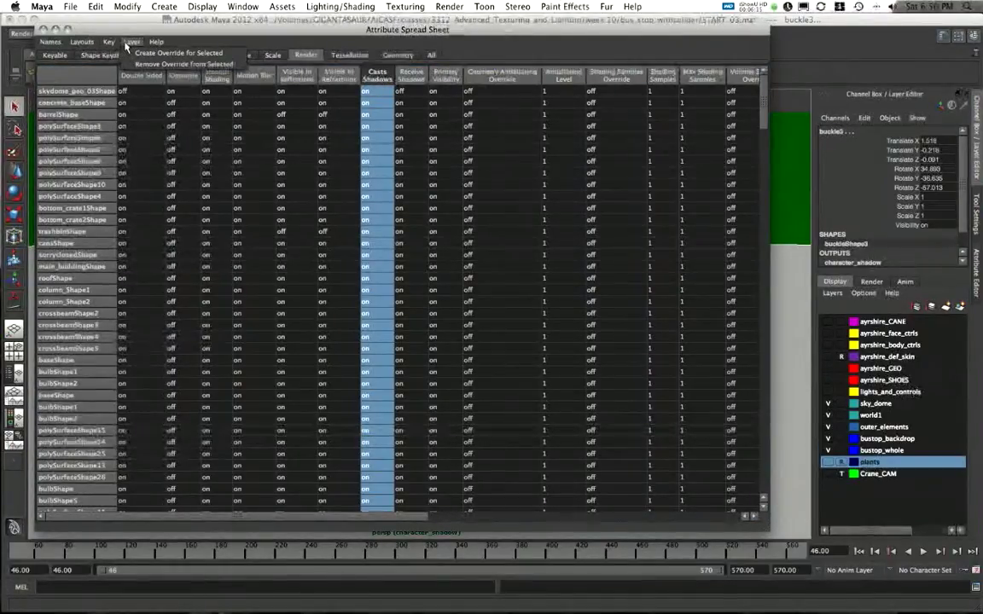
{"action": "left_click", "coordinate": [82, 41]}
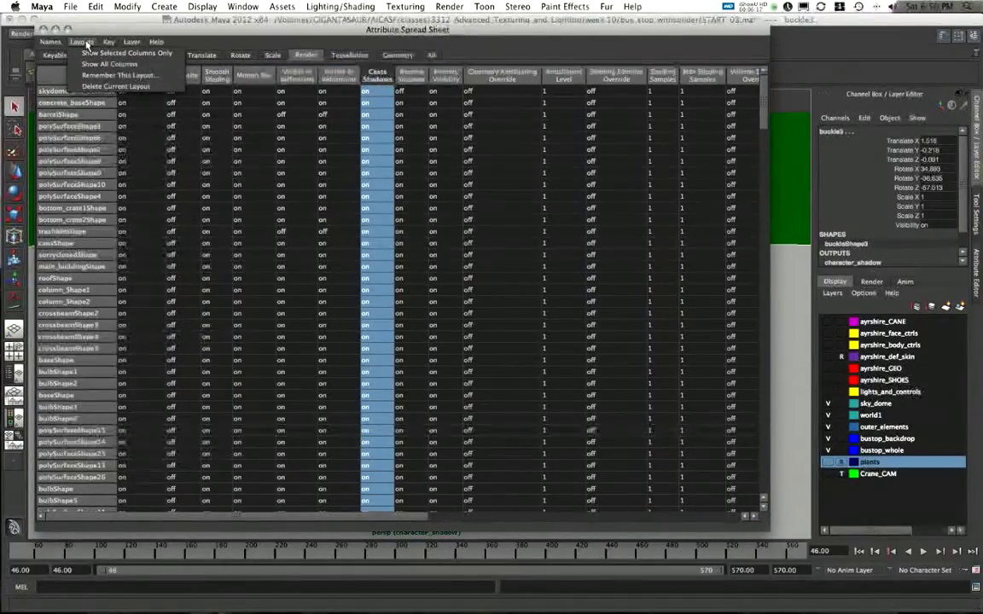
{"action": "left_click", "coordinate": [132, 41]}
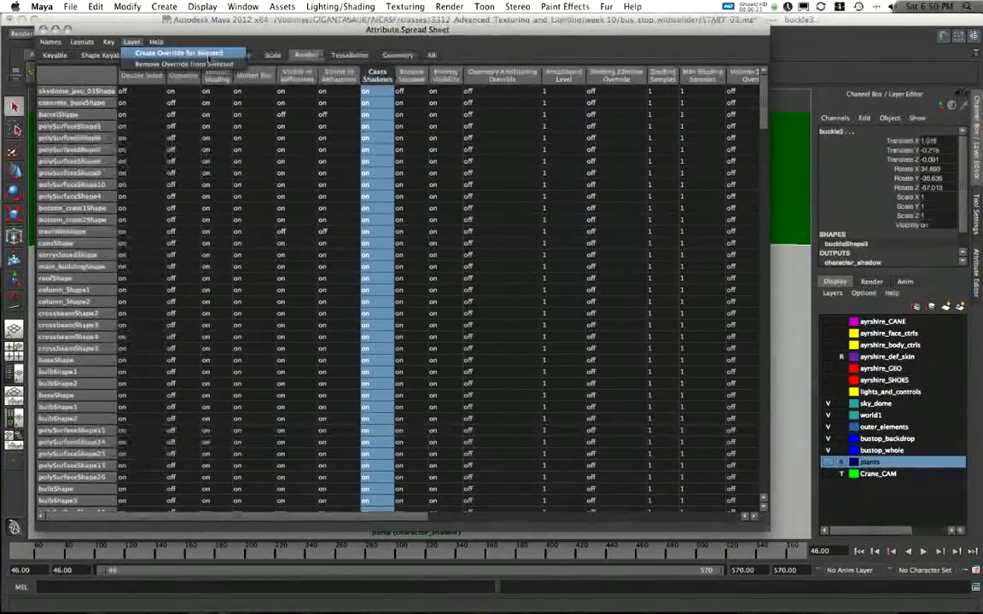
{"action": "left_click", "coordinate": [179, 53]}
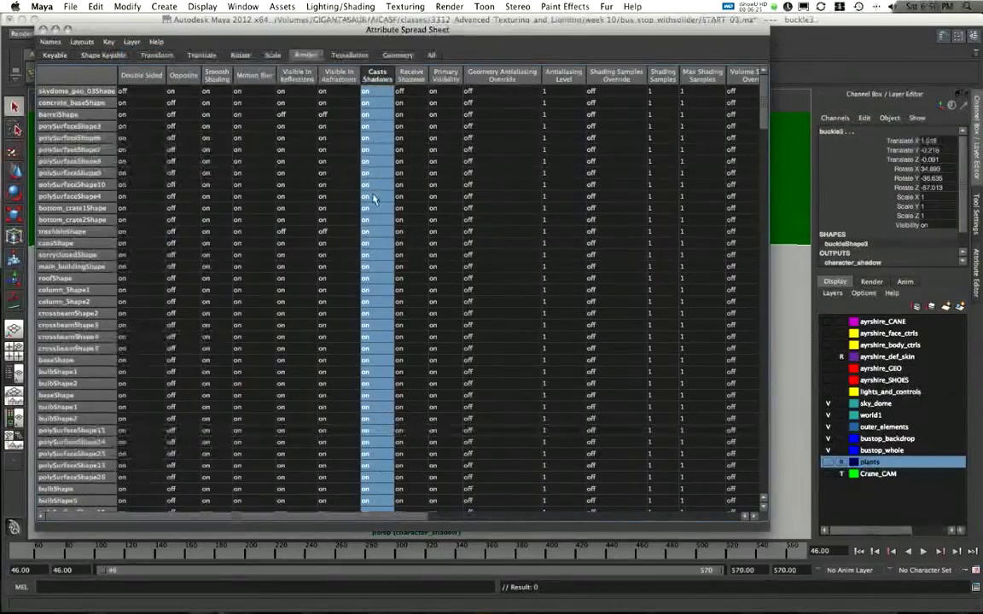
{"action": "left_click", "coordinate": [375, 92]}
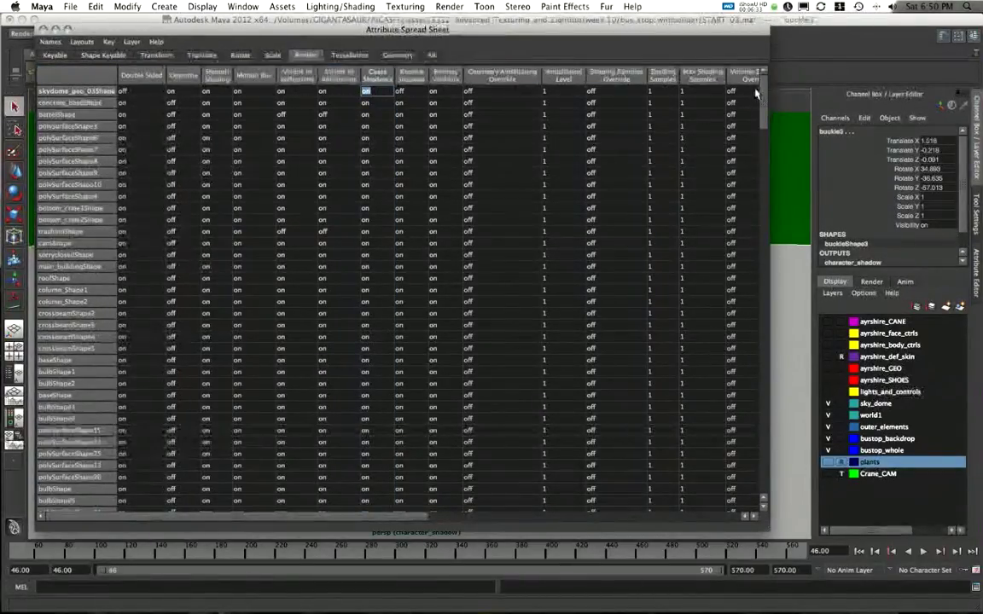
{"action": "scroll", "scroll_direction": "down", "scroll_amount": 3}
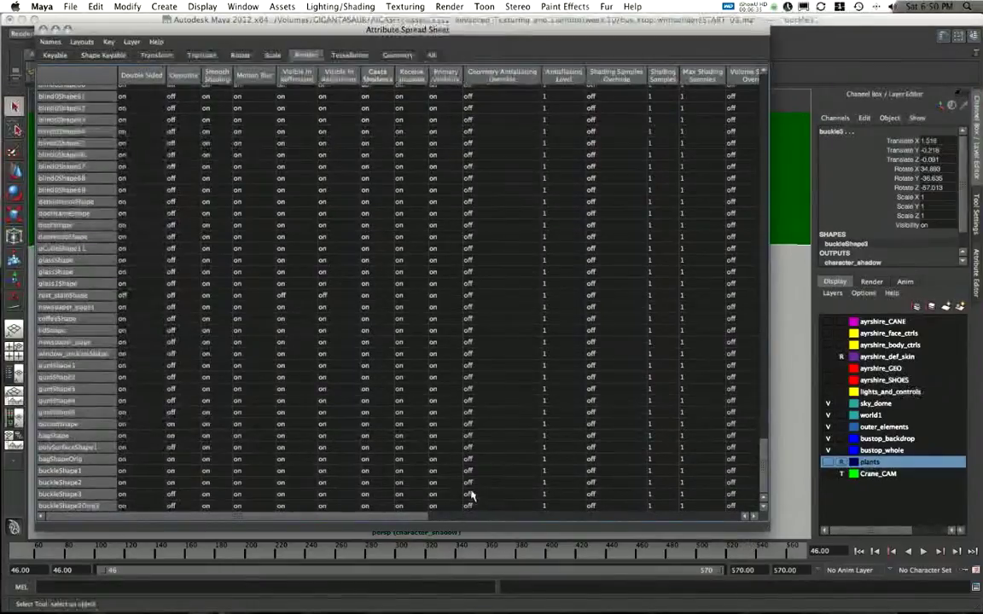
{"action": "left_click", "coordinate": [377, 75]}
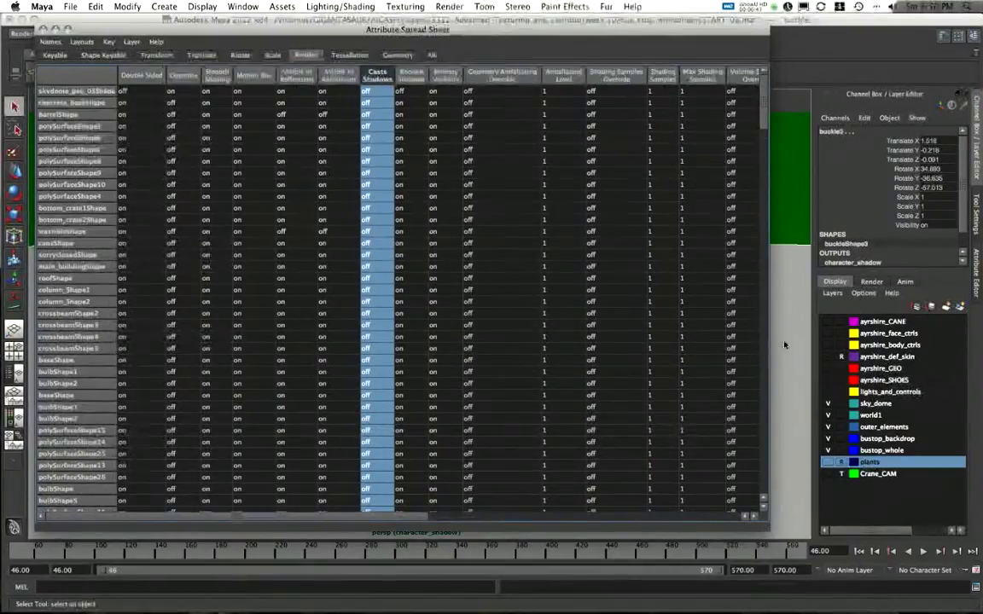
Select masterLayer in the Render layer list and close the Attribute Spread Sheet
{"action": "left_click", "coordinate": [872, 282]}
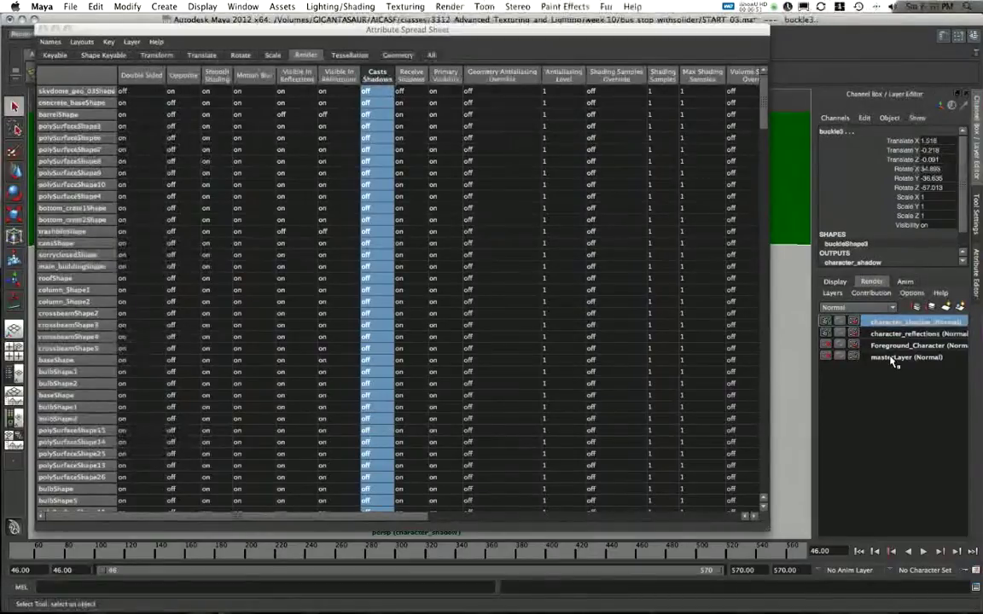
{"action": "left_click", "coordinate": [904, 357]}
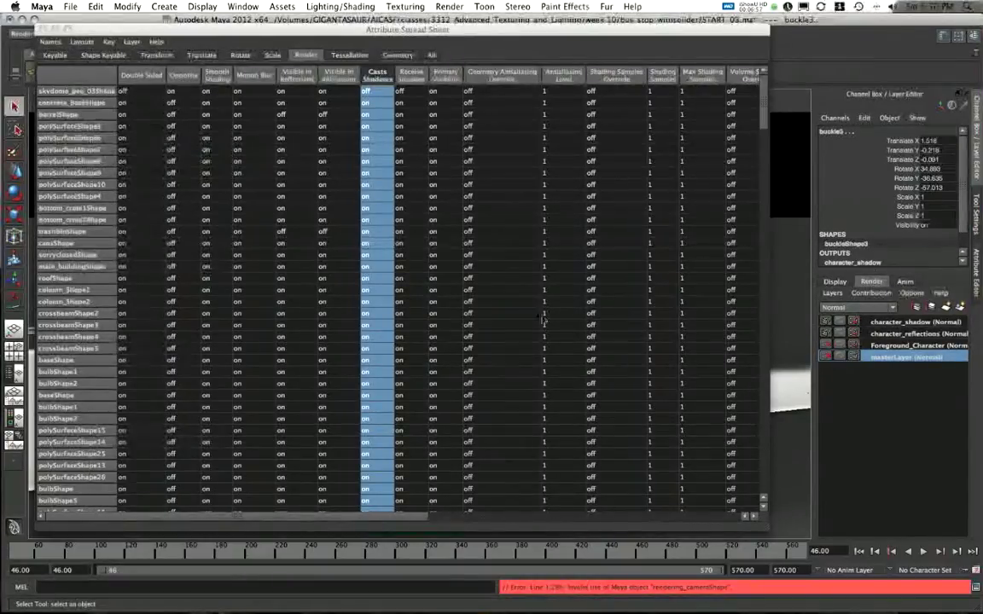
{"action": "left_click", "coordinate": [905, 321]}
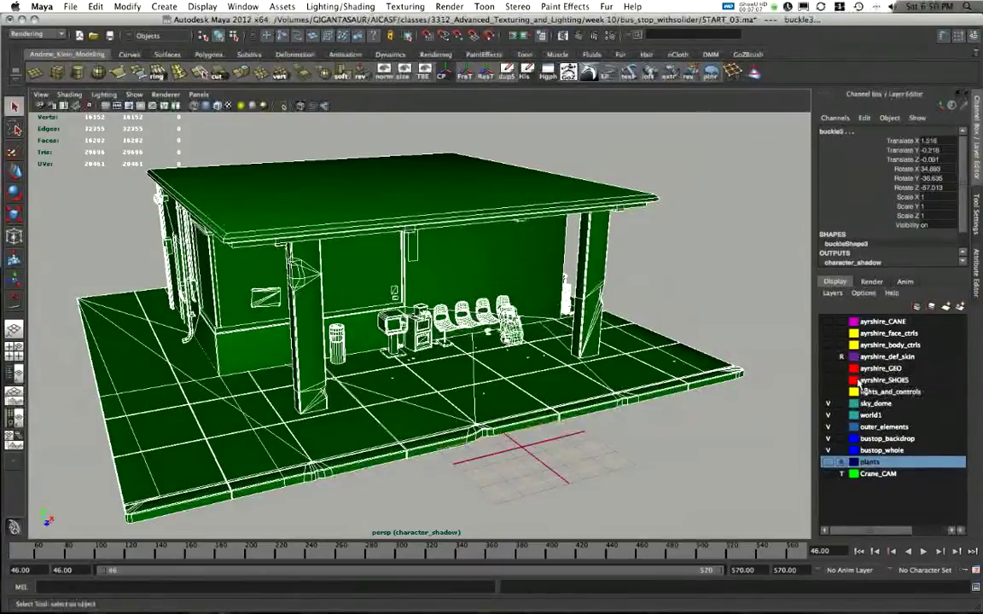
{"action": "left_click", "coordinate": [826, 390]}
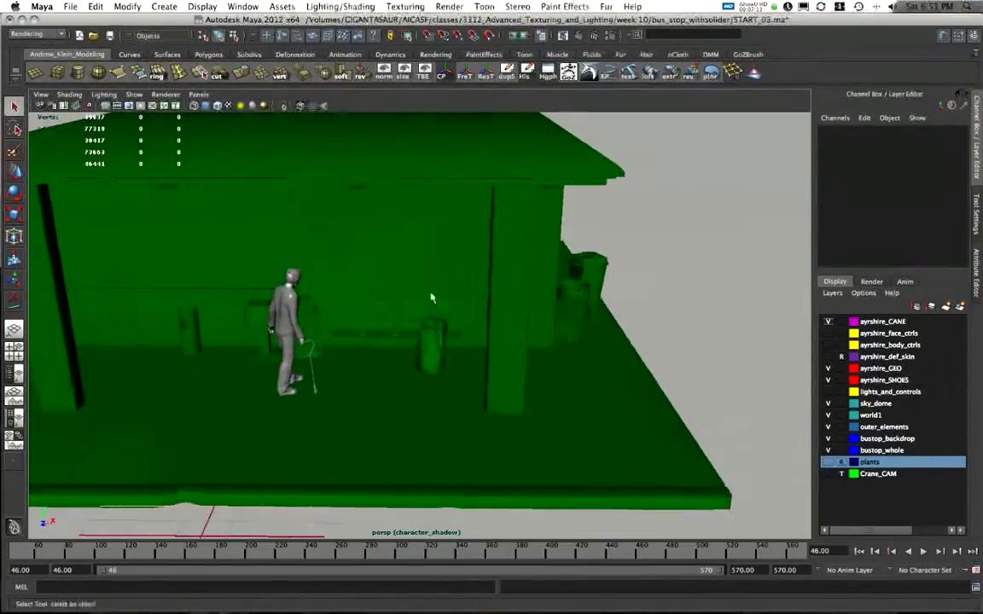
{"action": "left_click_drag", "start_coordinate": [430, 297], "coordinate": [491, 321]}
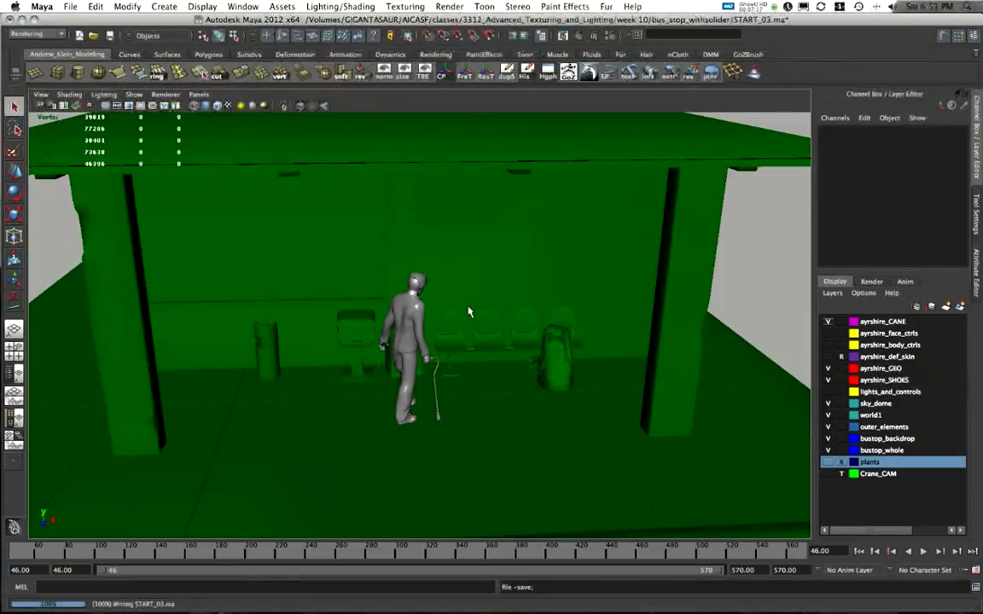
{"action": "mouse_move", "coordinate": [461, 331]}
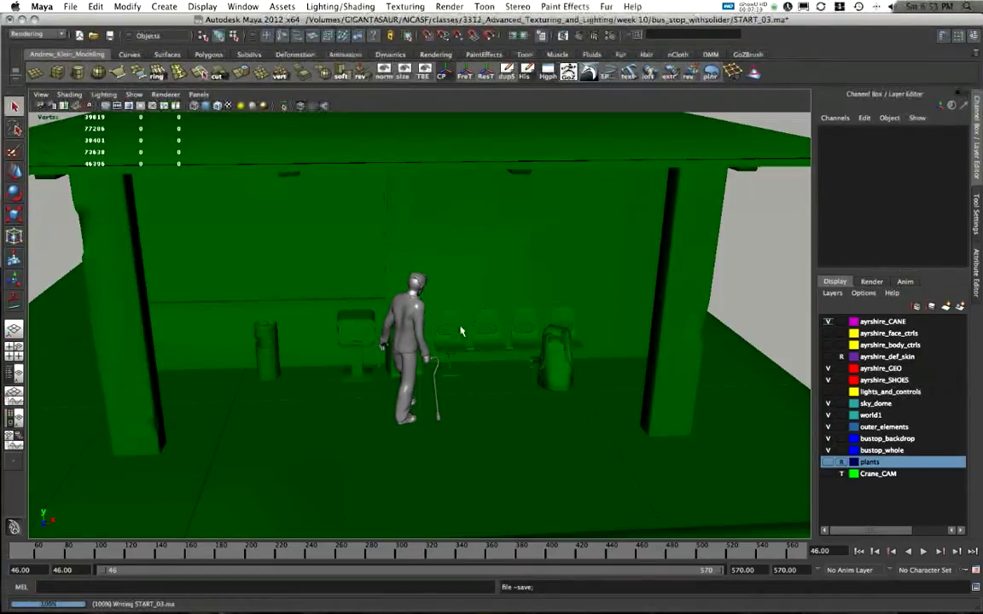
{"action": "mouse_move", "coordinate": [433, 354]}
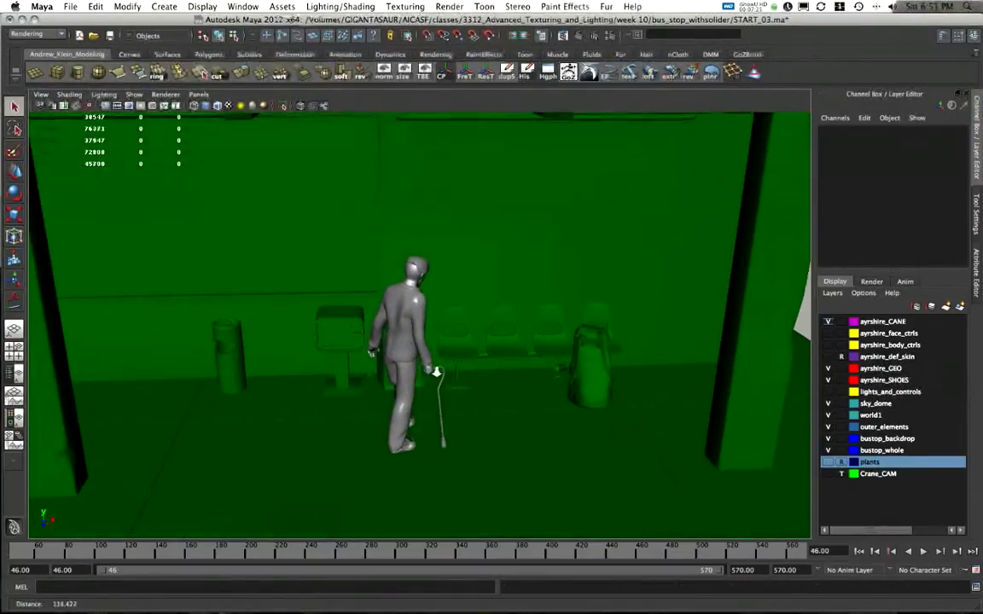
{"action": "left_click", "coordinate": [870, 282]}
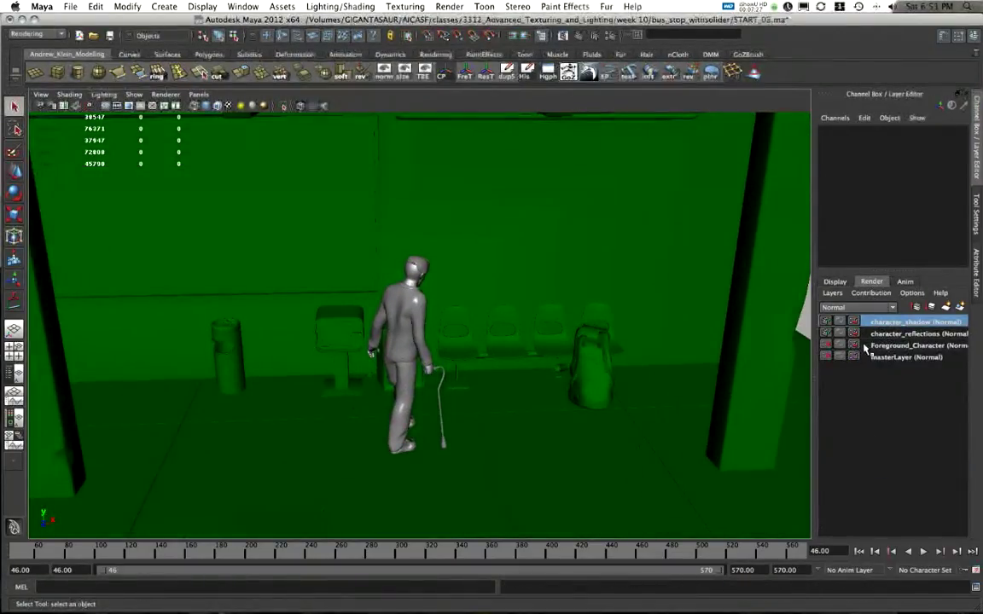
{"action": "left_click", "coordinate": [918, 344]}
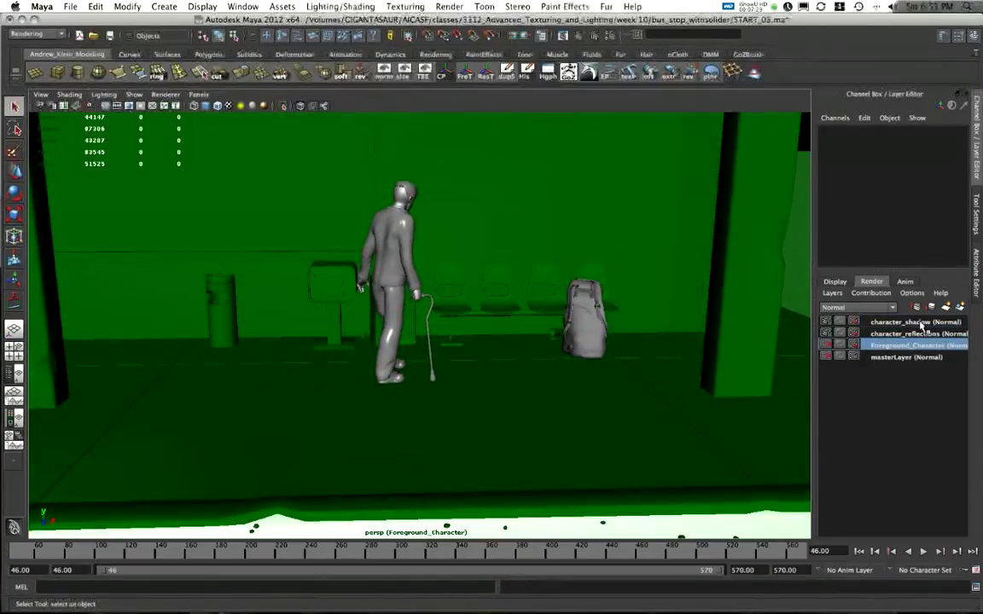
{"action": "left_click", "coordinate": [914, 321]}
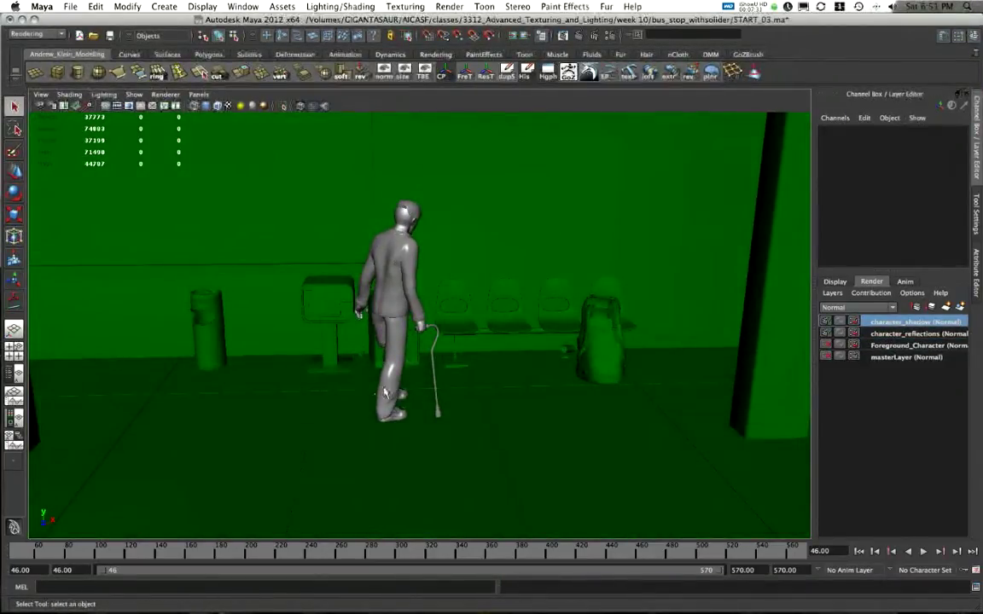
{"action": "mouse_move", "coordinate": [380, 215]}
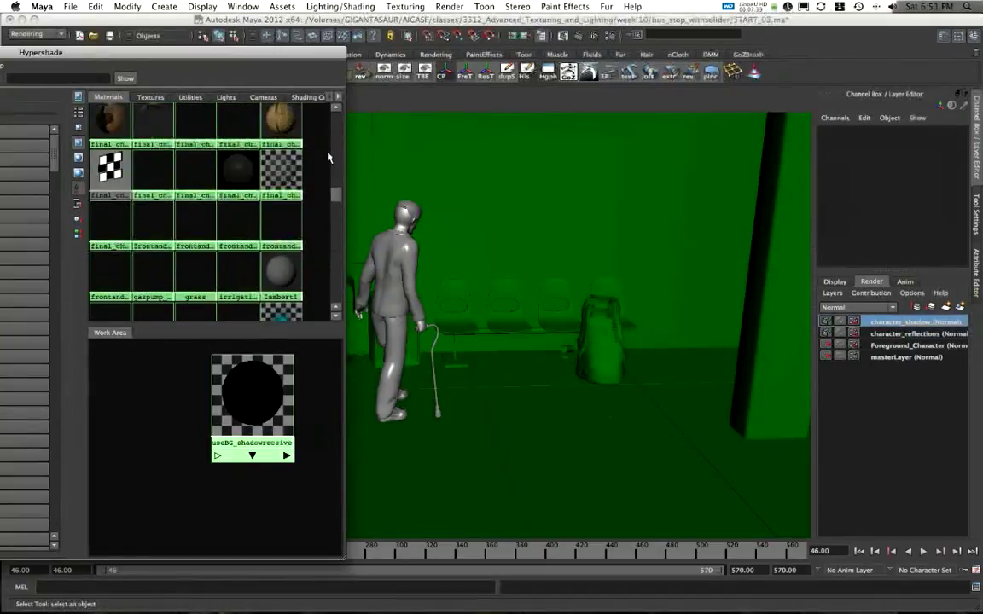
Bring the ayshire_white surface shader into the Hypershade work area and show its attributes
{"action": "scroll", "scroll_direction": "up", "scroll_amount": 3}
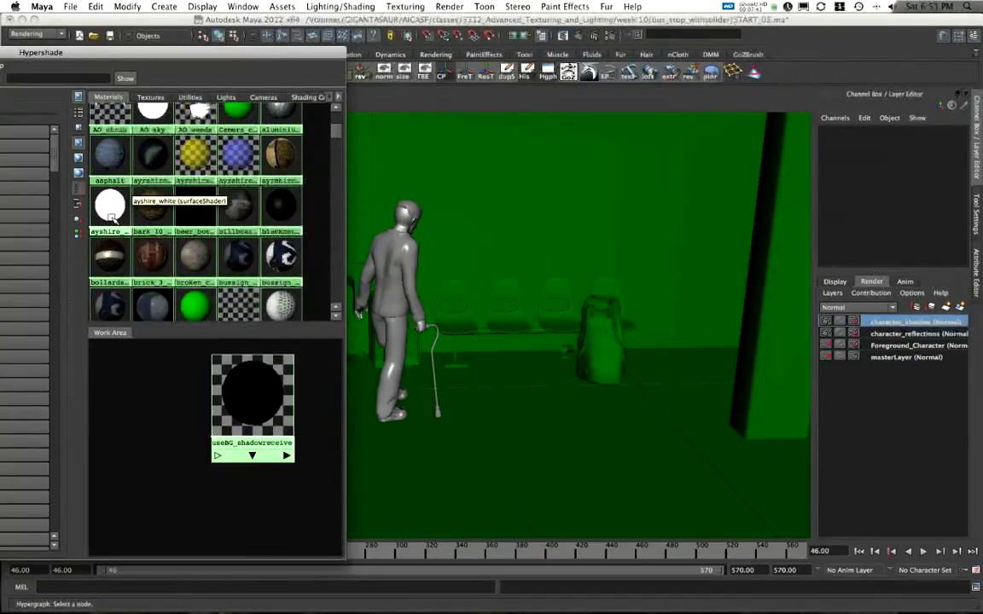
{"action": "left_click", "coordinate": [110, 205]}
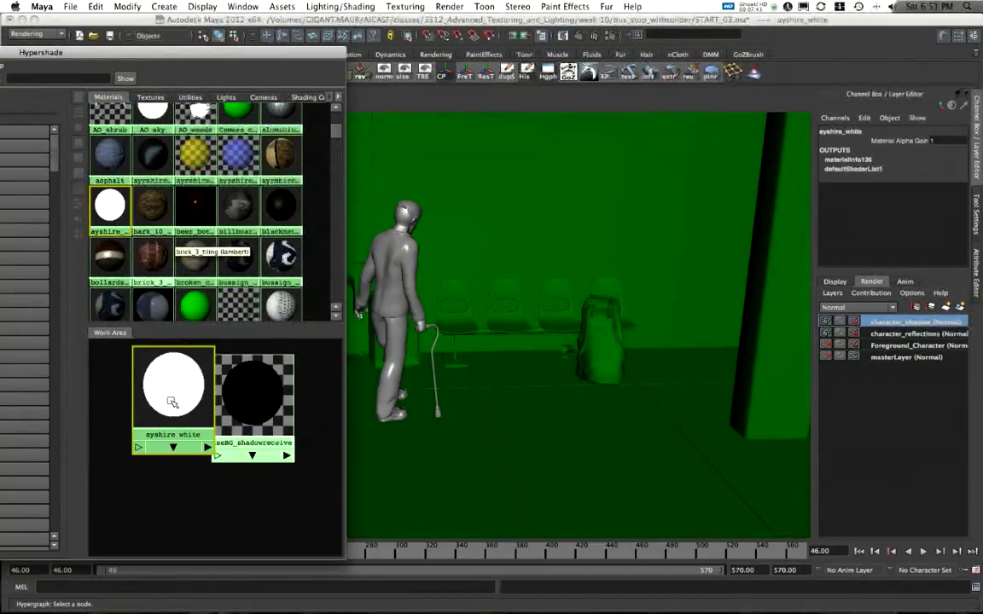
{"action": "left_click", "coordinate": [152, 390]}
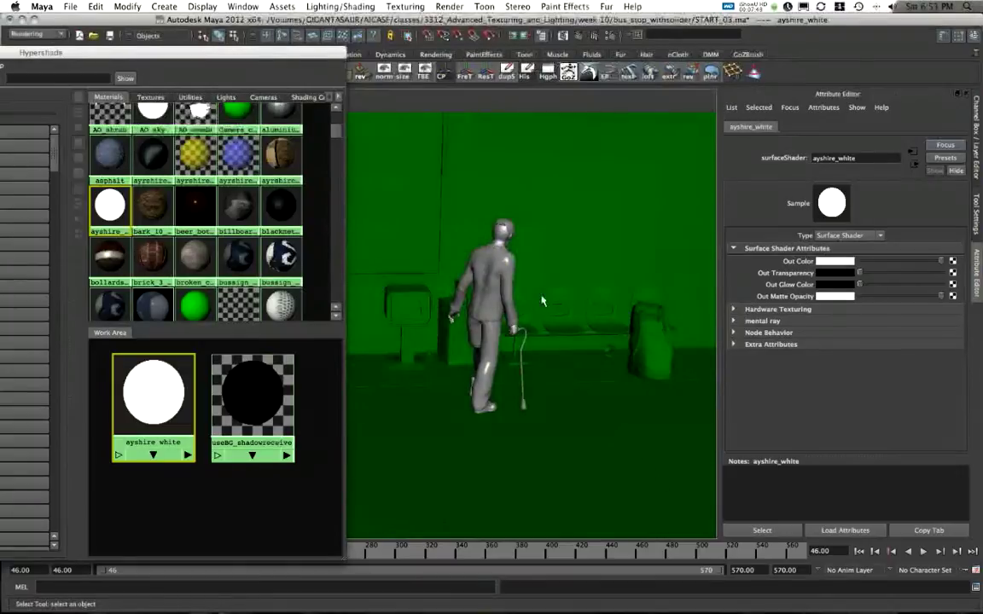
{"action": "mouse_move", "coordinate": [389, 265]}
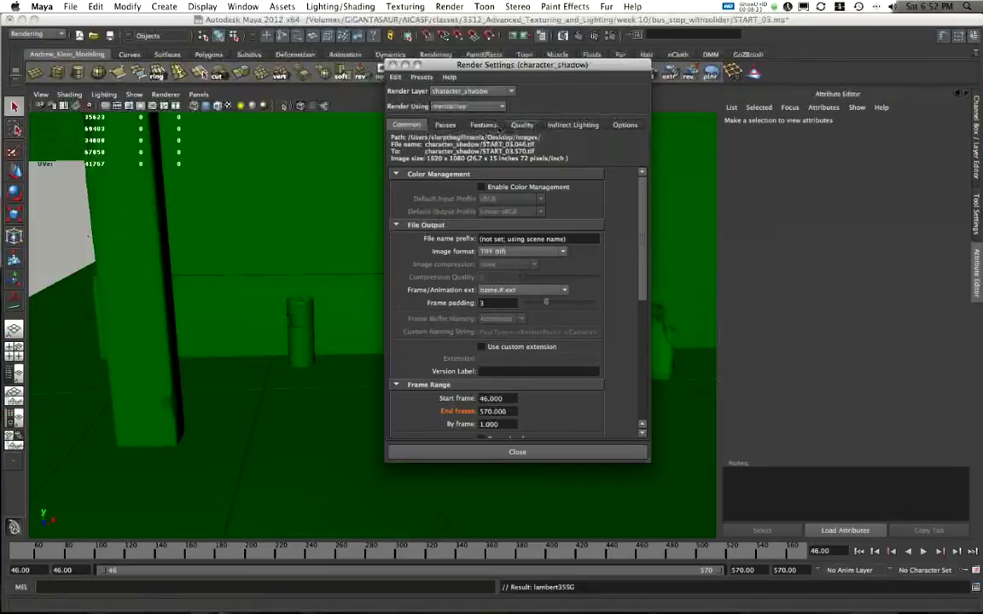
Check the Features settings in Render Settings, then close the dialog
{"action": "left_click", "coordinate": [485, 125]}
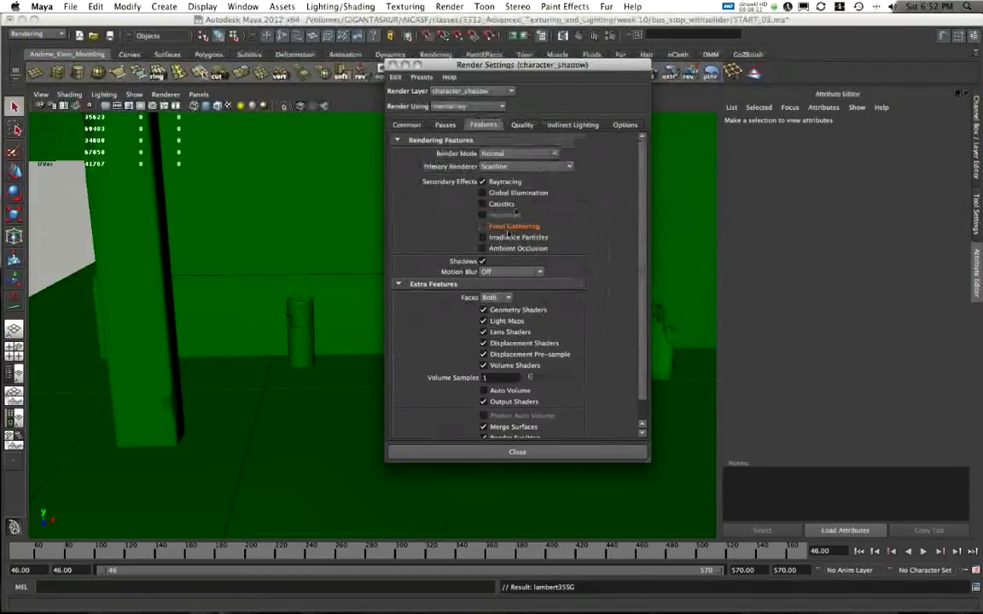
{"action": "left_click", "coordinate": [517, 450]}
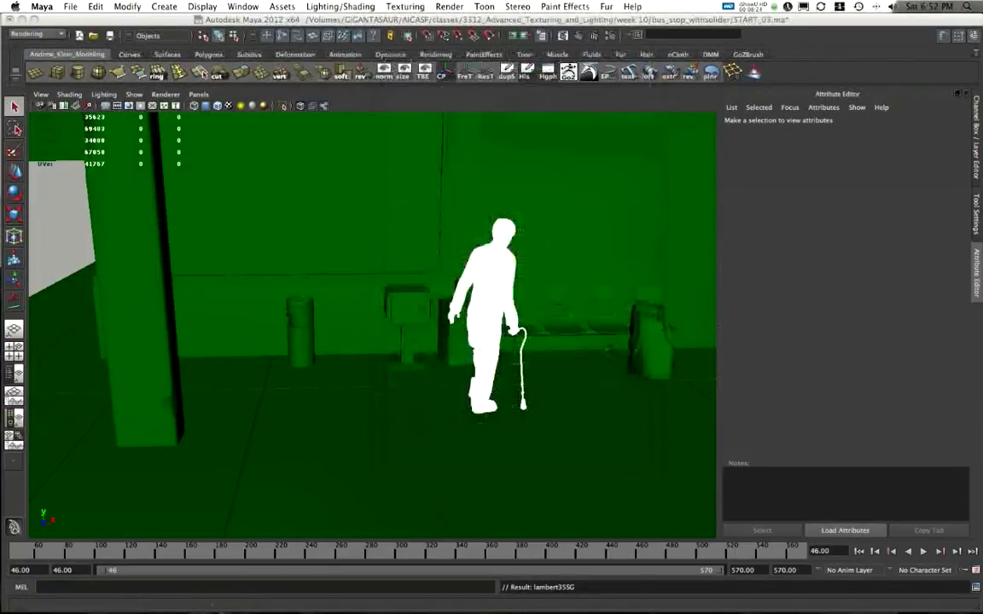